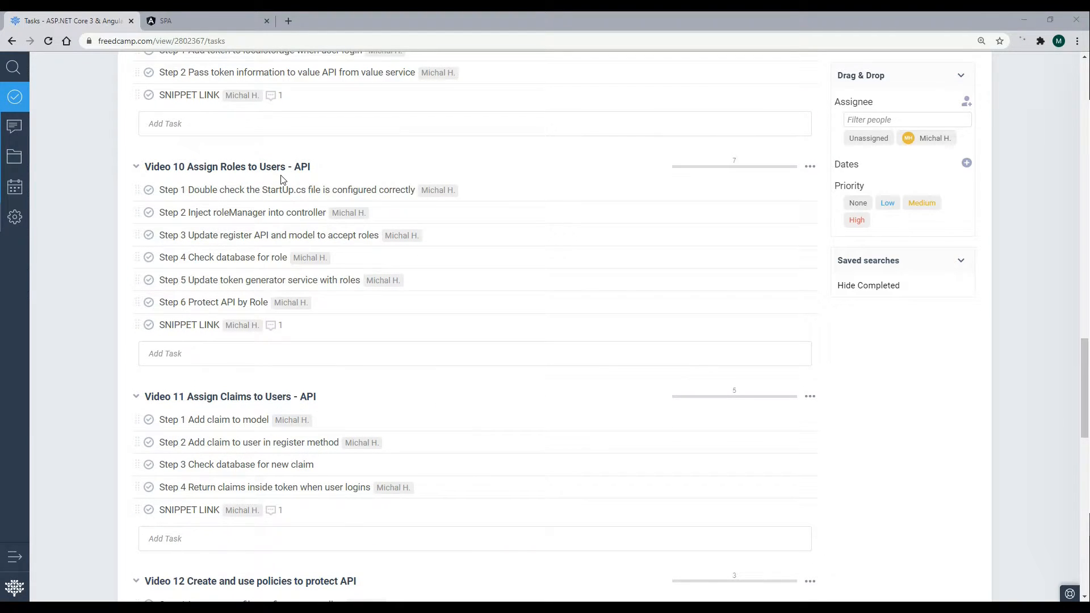
- Open the SPA's Register New Employer page and view the Claim options Developer and Designer
scroll("down", 3)
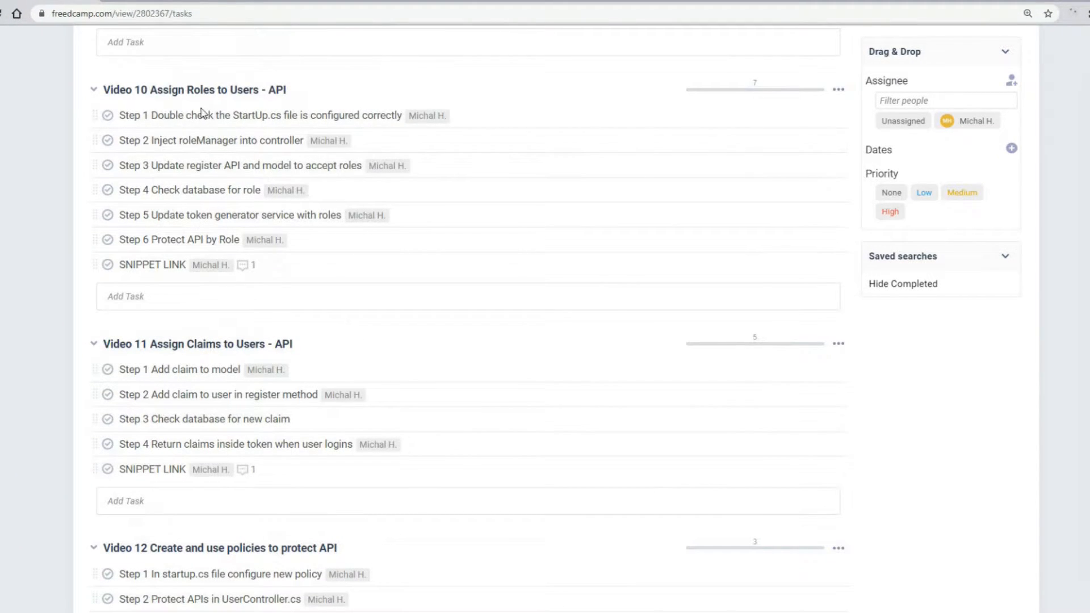
mouse_move(1013, 126)
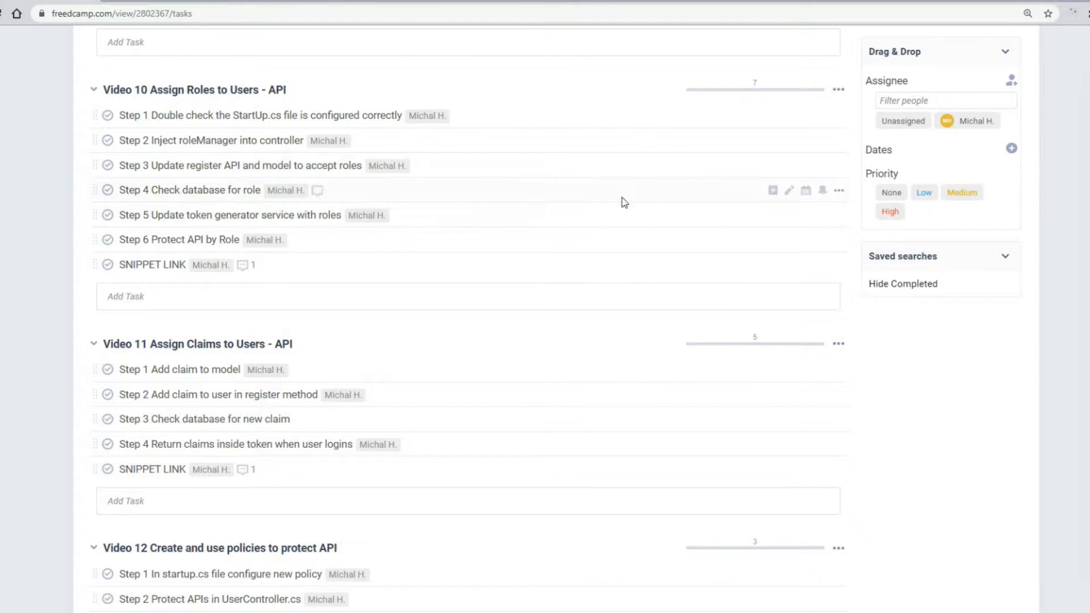
scroll("down", 3)
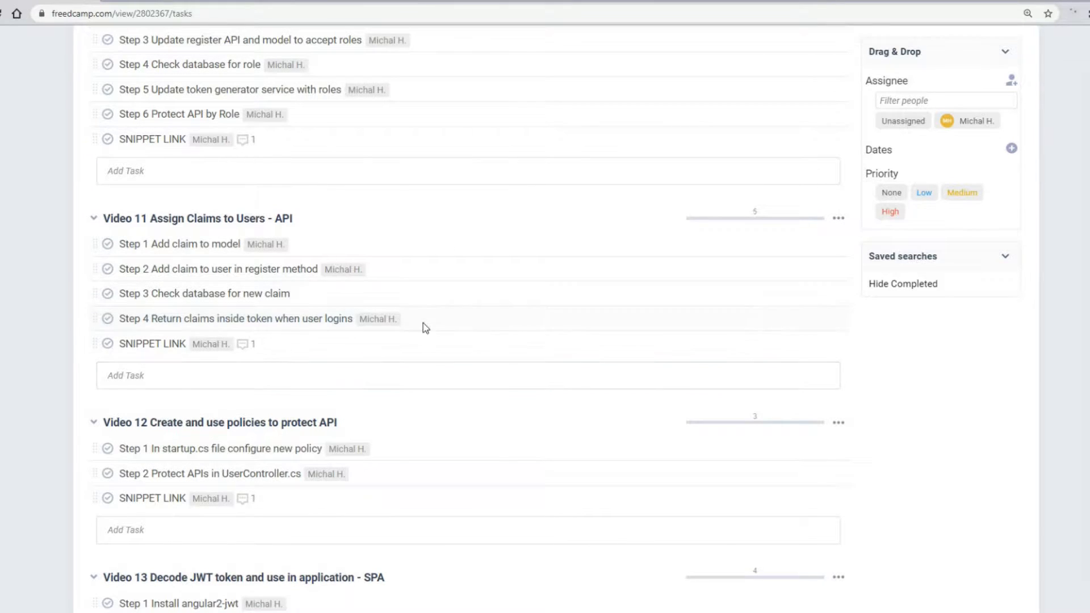
mouse_move(208, 272)
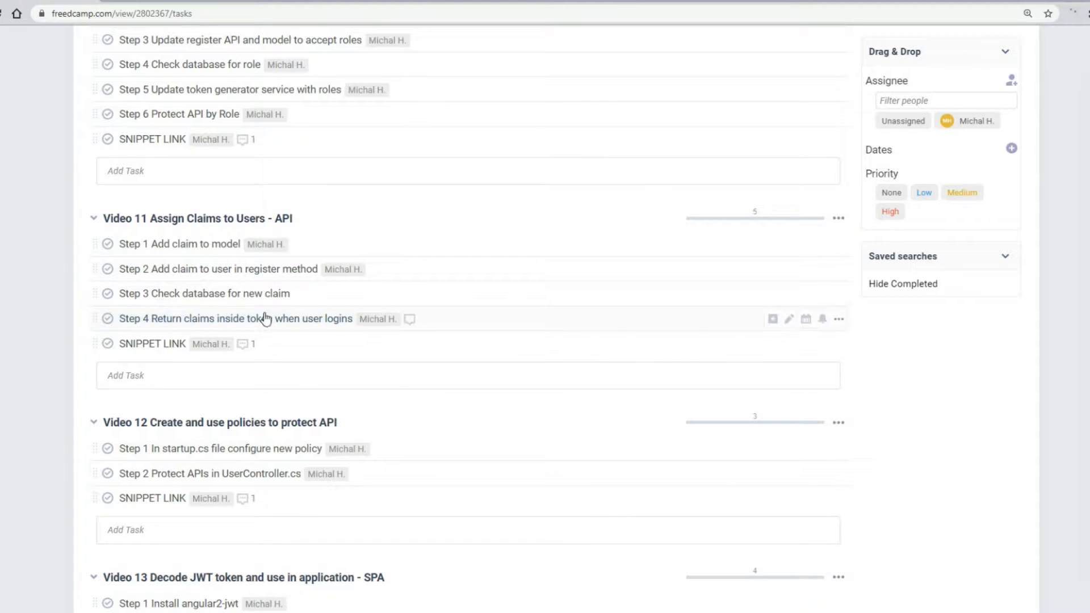
mouse_move(349, 295)
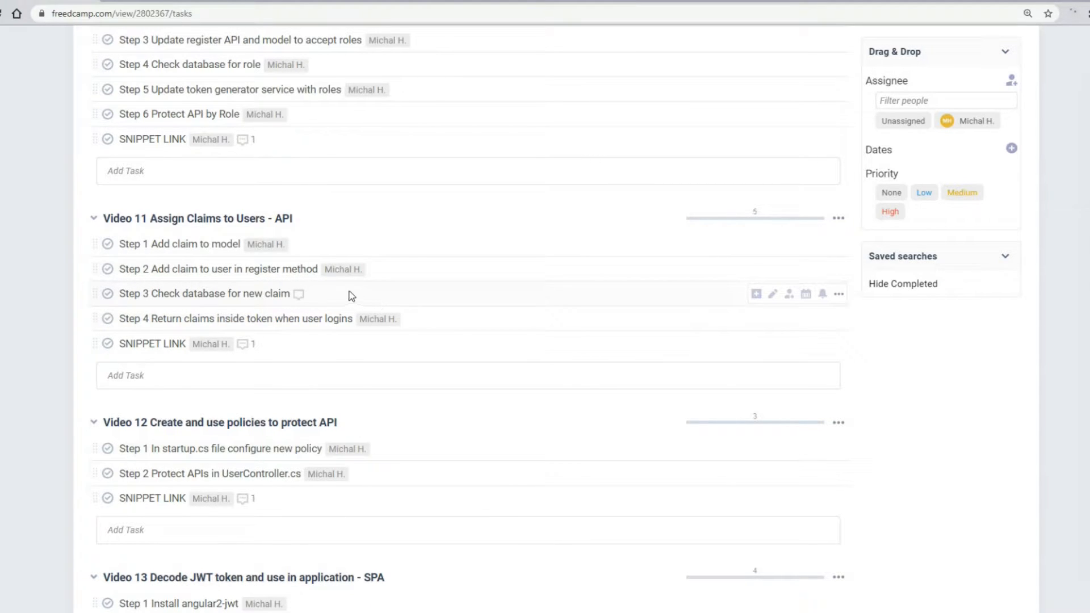
mouse_move(275, 281)
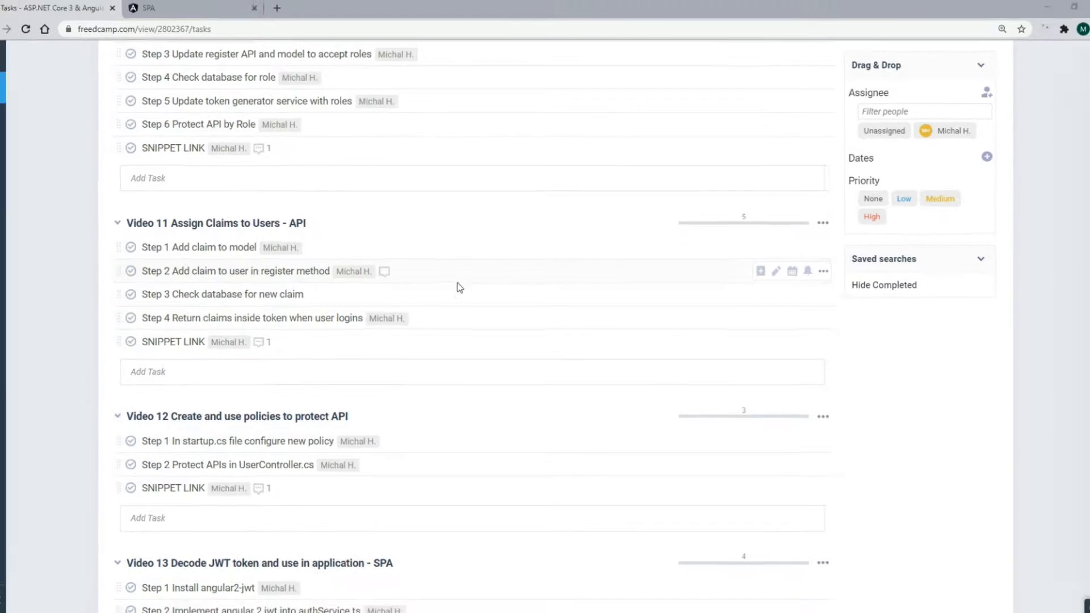
left_click(194, 7)
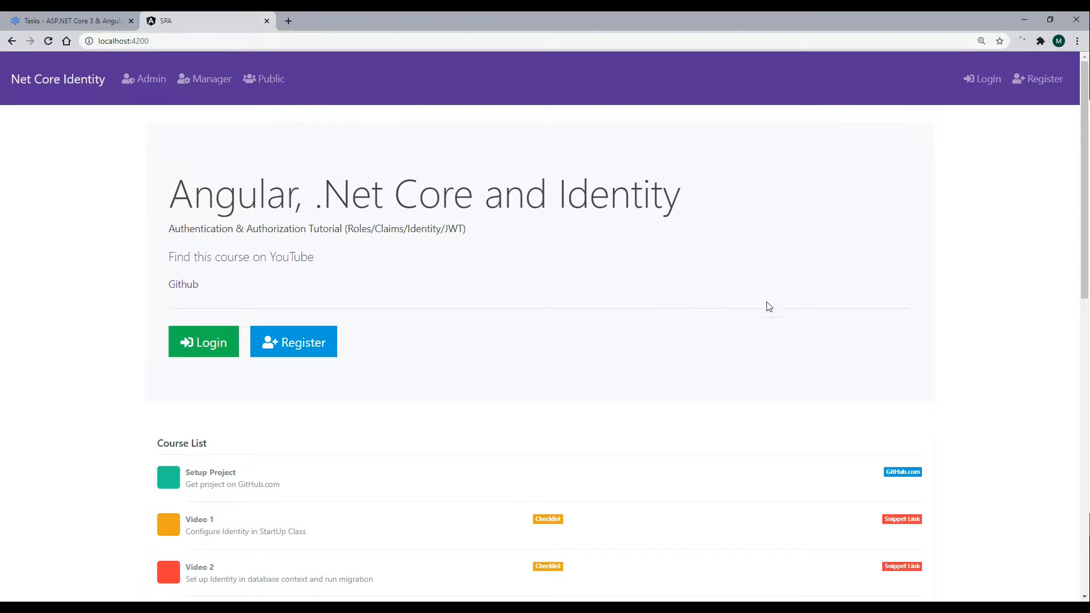
left_click(293, 341)
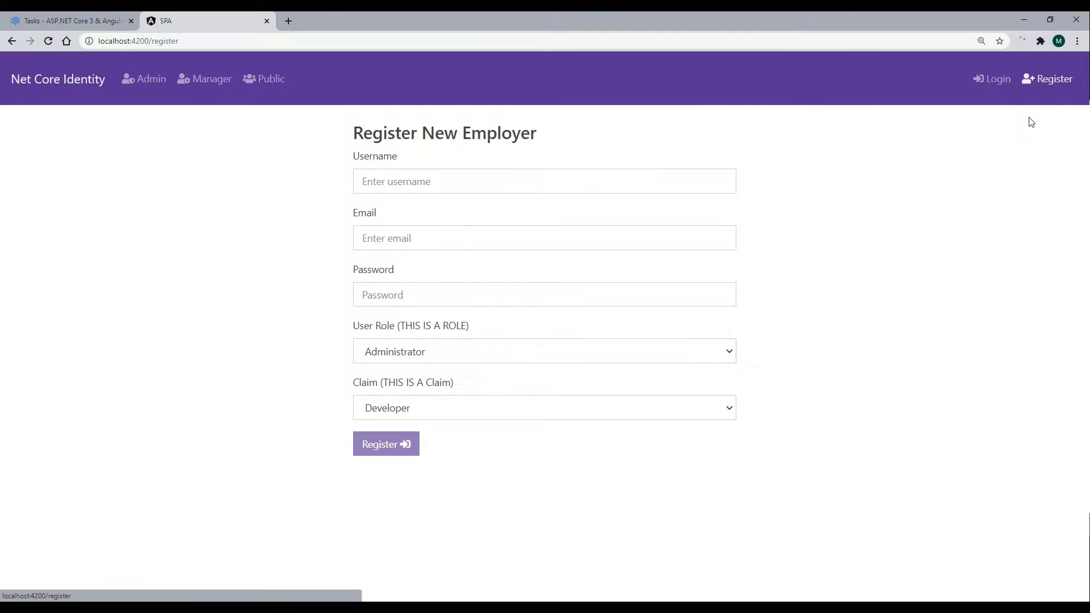
mouse_move(594, 478)
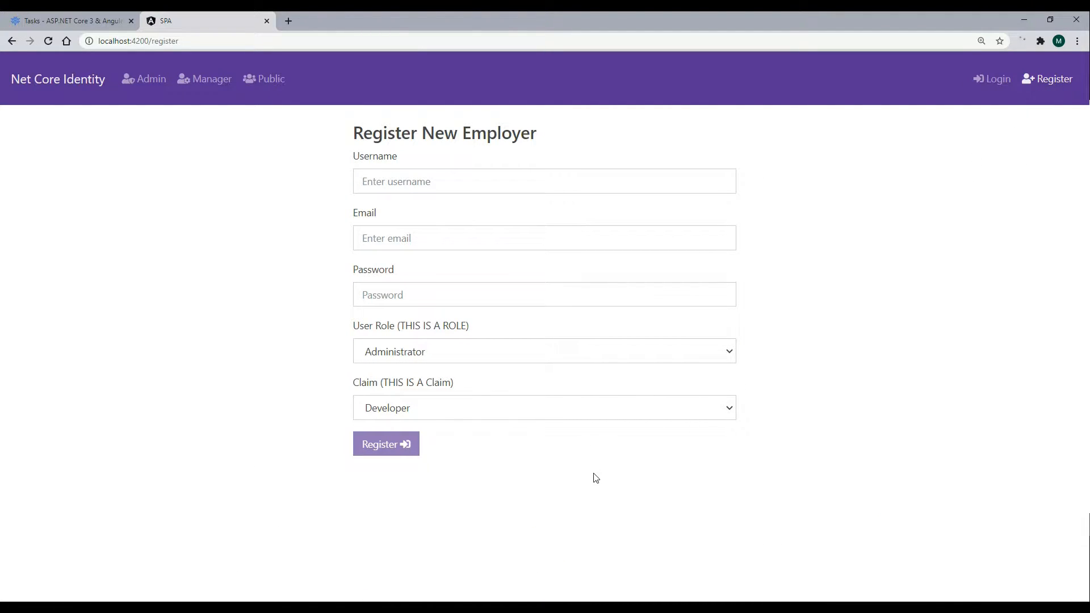
left_click(545, 407)
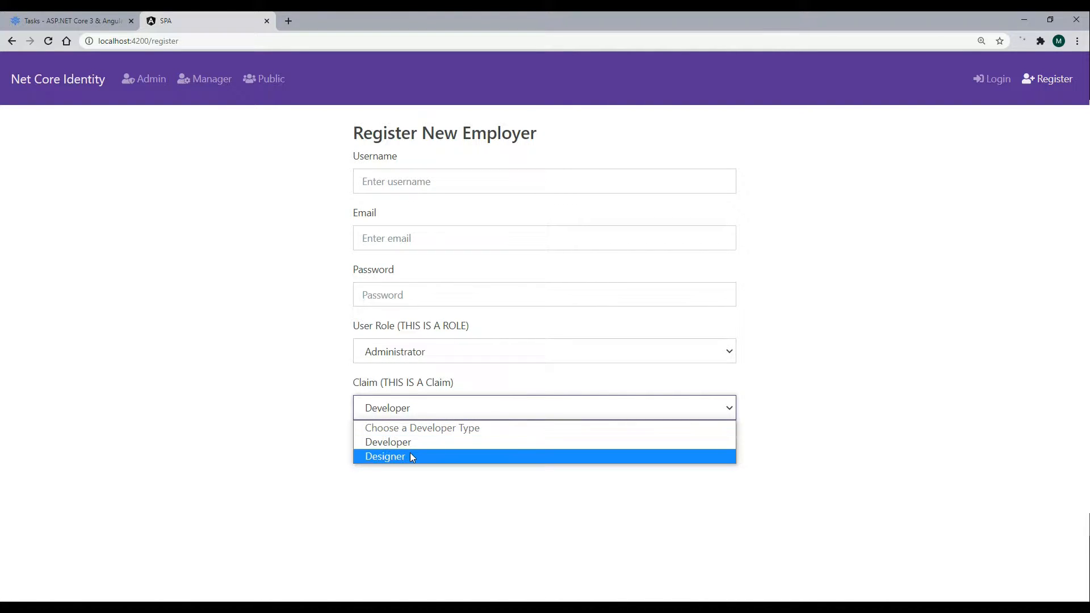
mouse_move(388, 442)
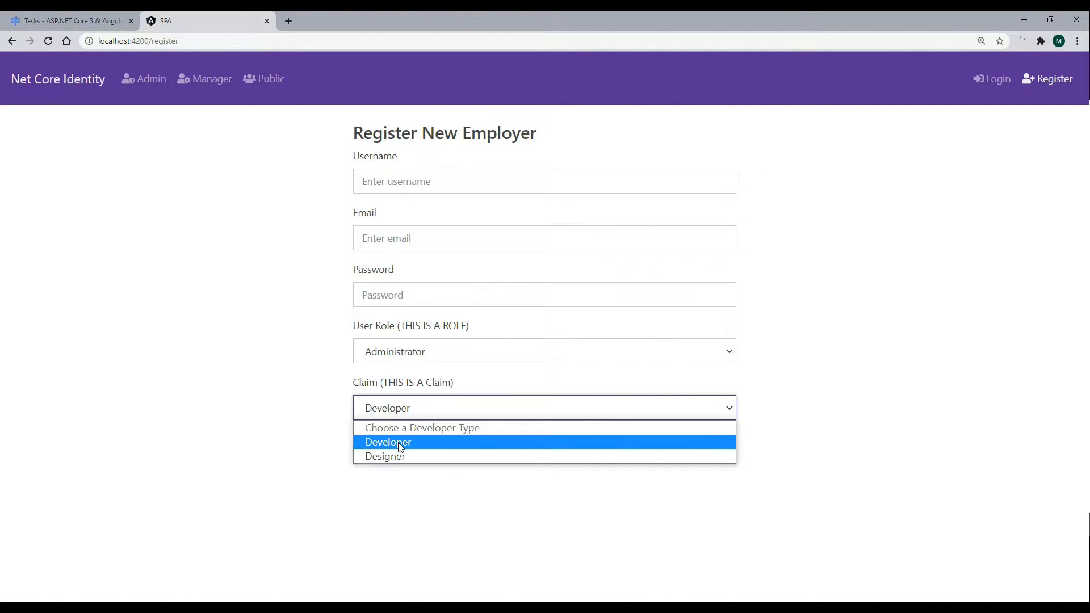
mouse_move(385, 456)
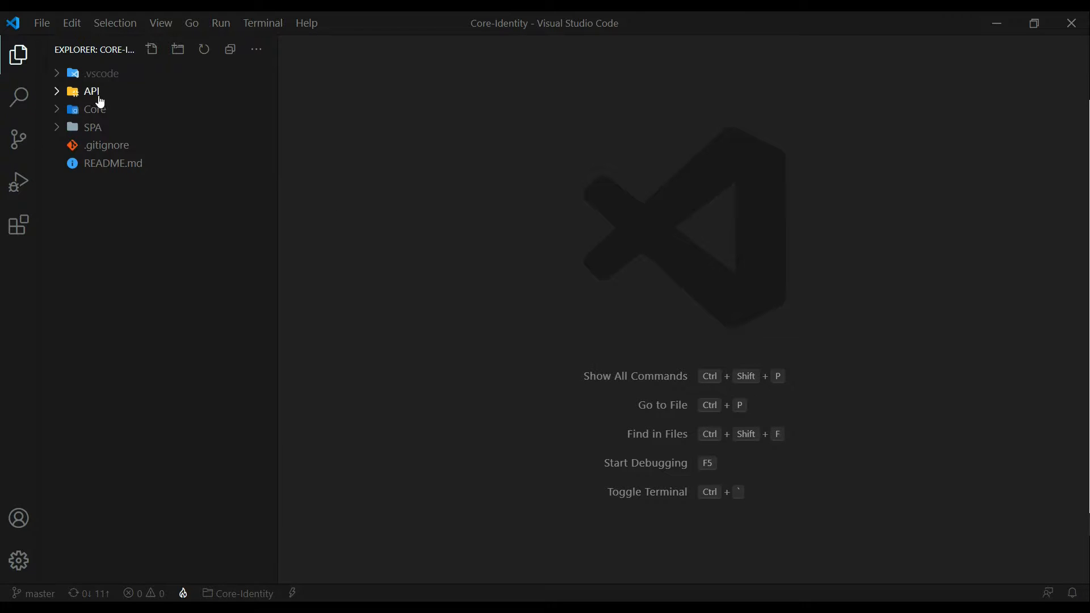
- Add a public string JobTitle { get; set; } property to RegisterModel.cs under API > ViewModels
left_click(91, 91)
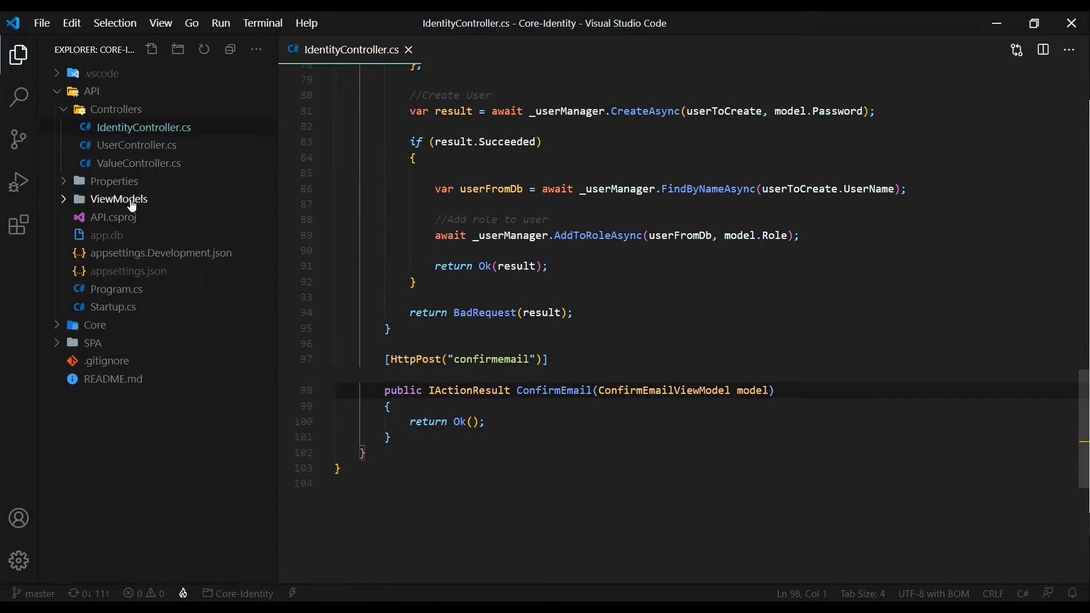
left_click(118, 199)
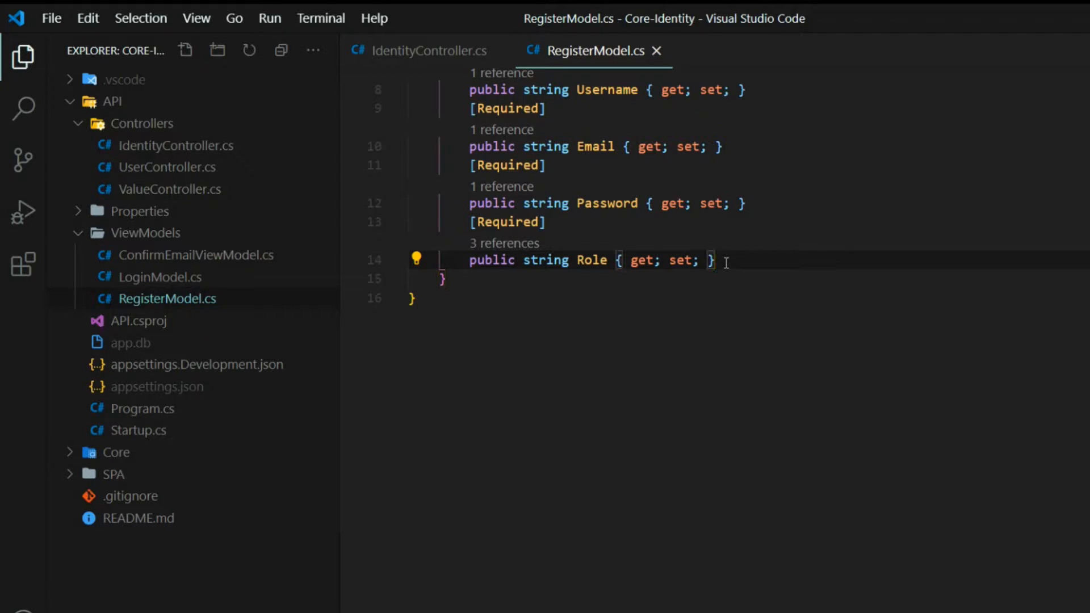
type("public string JobTitle { get; set; }")
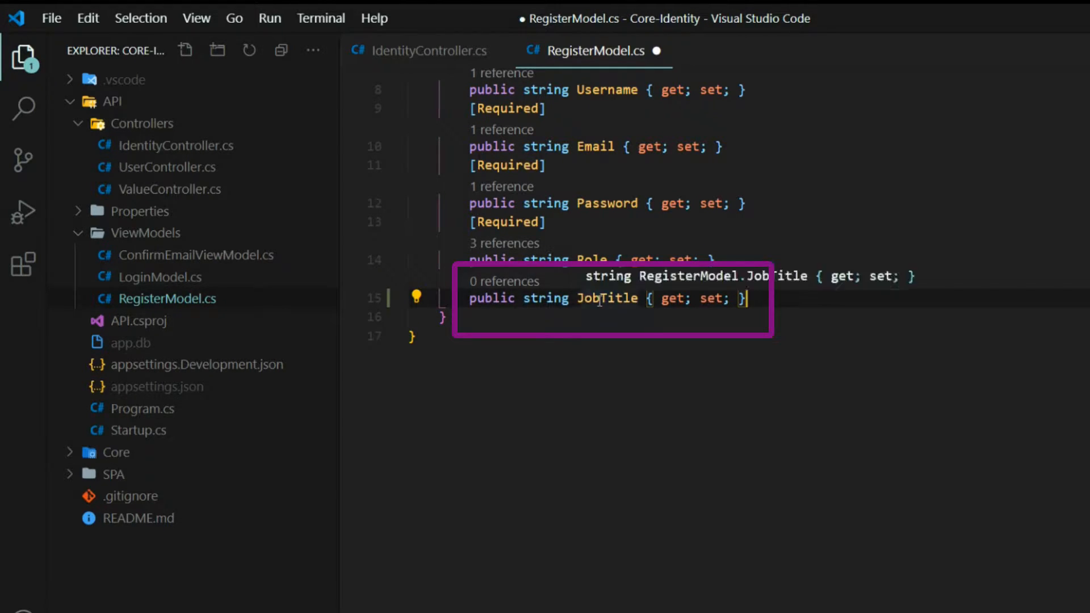
key("Enter")
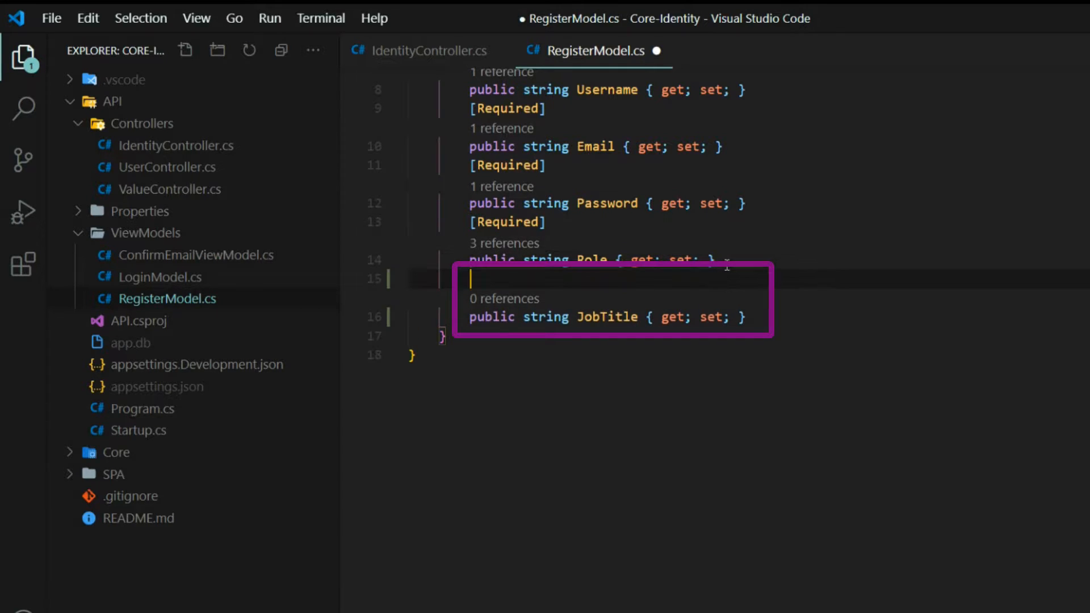
type("[Requ")
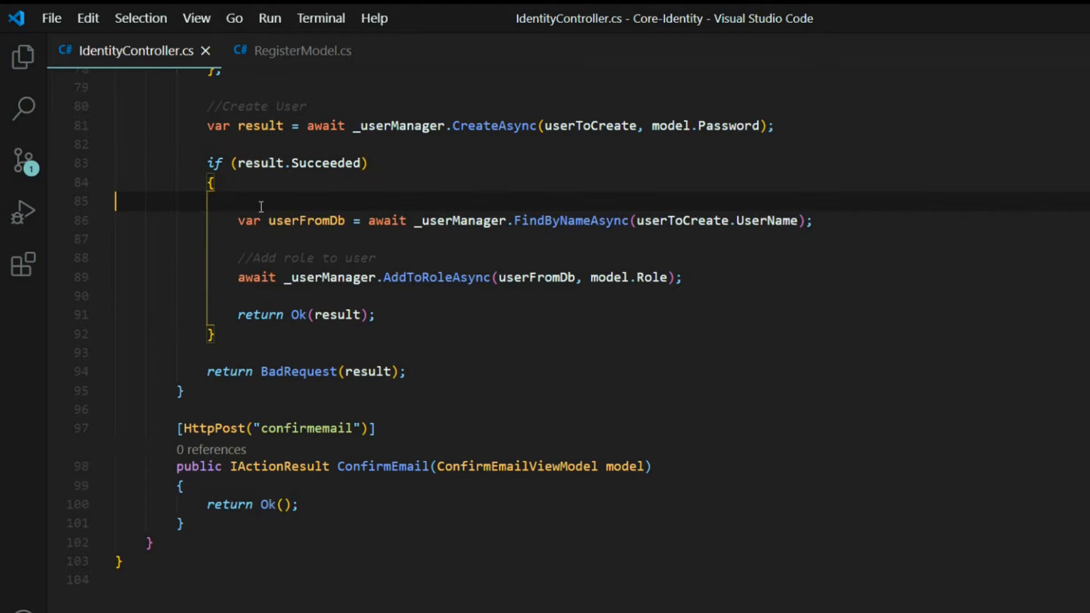
mouse_move(372, 257)
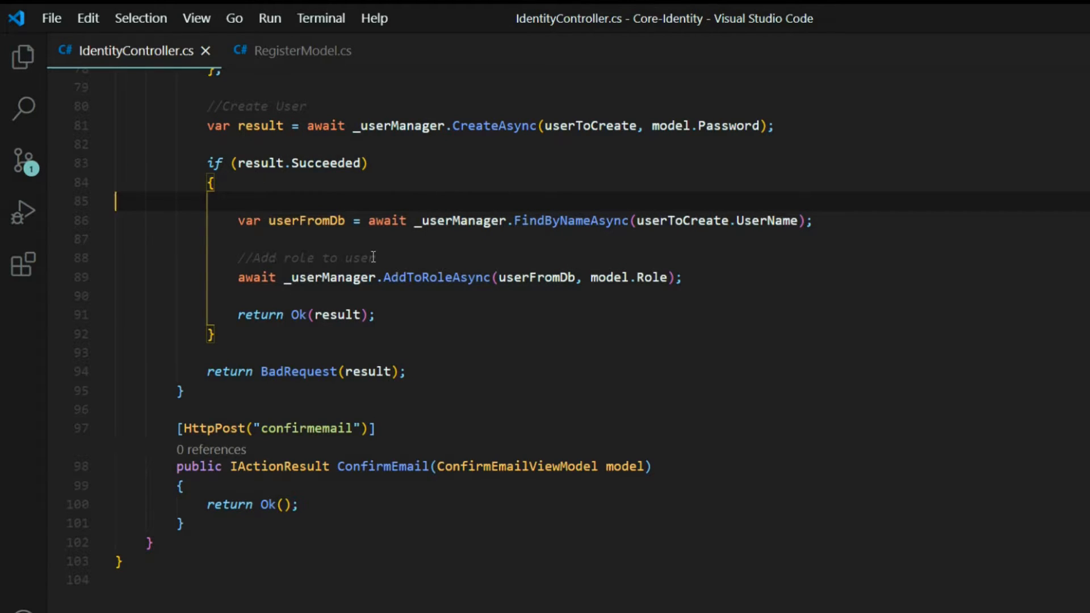
- After role assignment, create a JobTitle Claim from model.JobTitle and resolve the Claim type
key("enter")
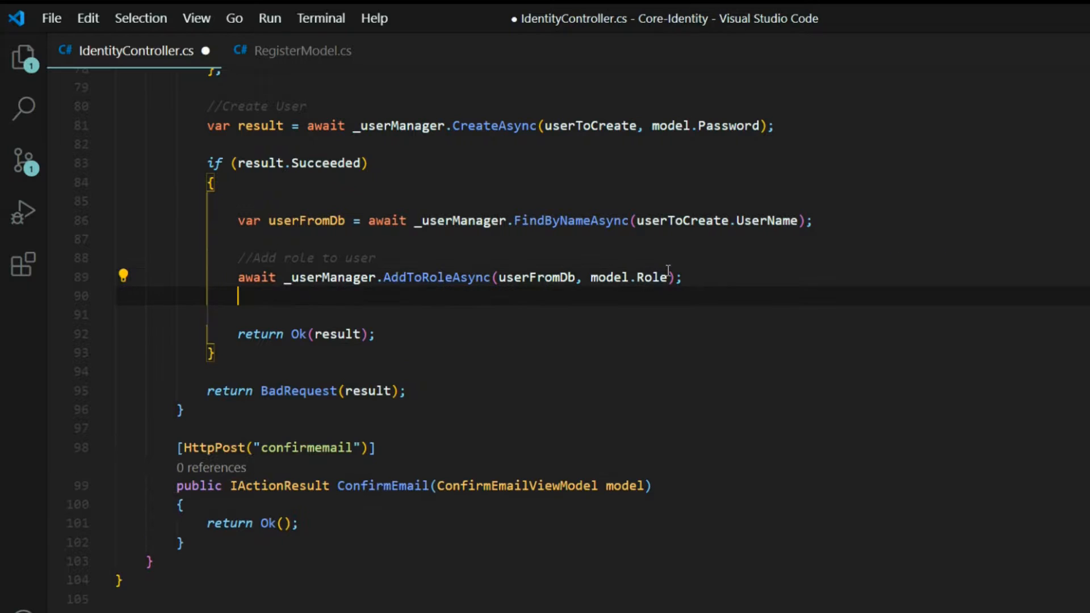
type("var claim = new Claim(\"JobTitle\", model.JobTitle);")
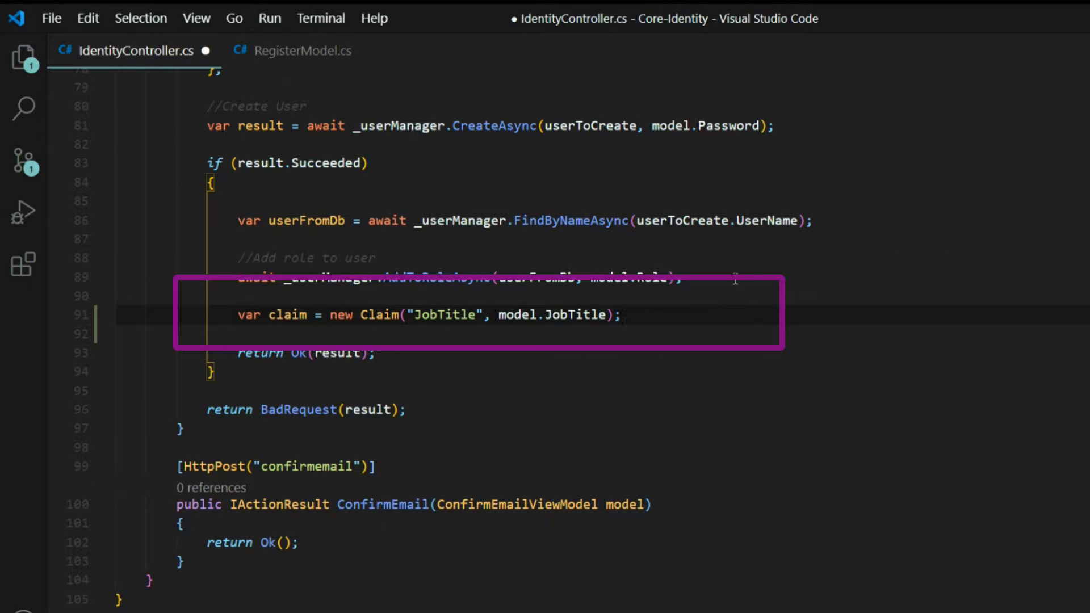
left_click(472, 314)
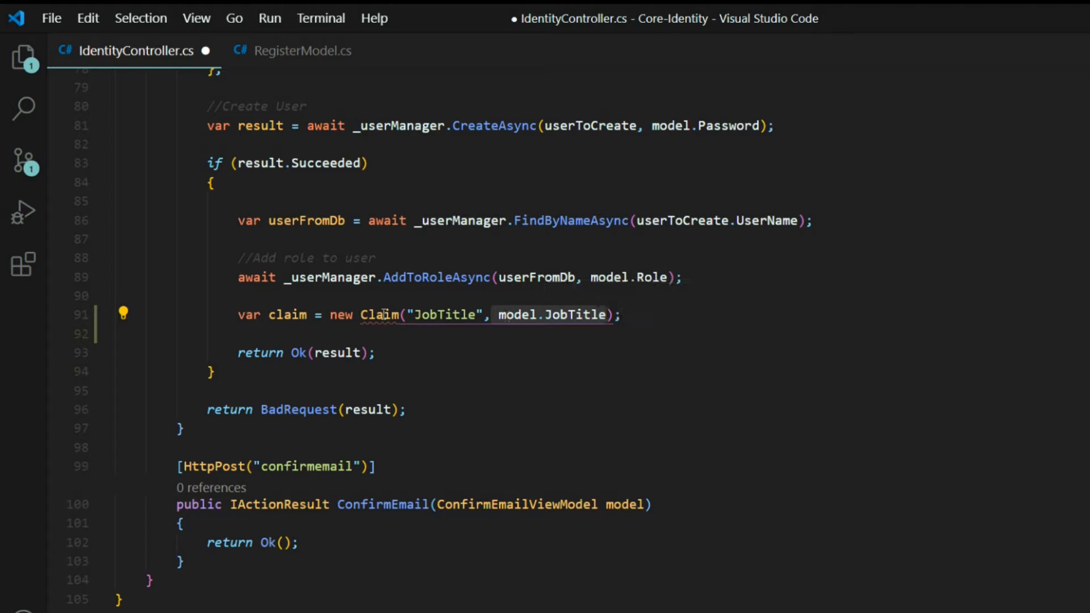
left_click(381, 315)
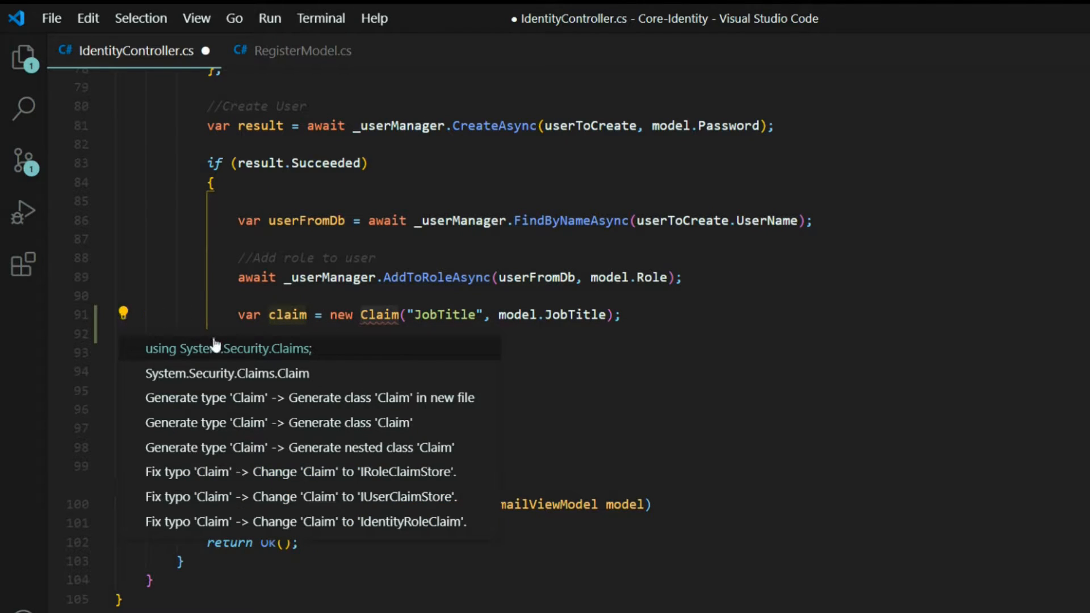
mouse_move(256, 360)
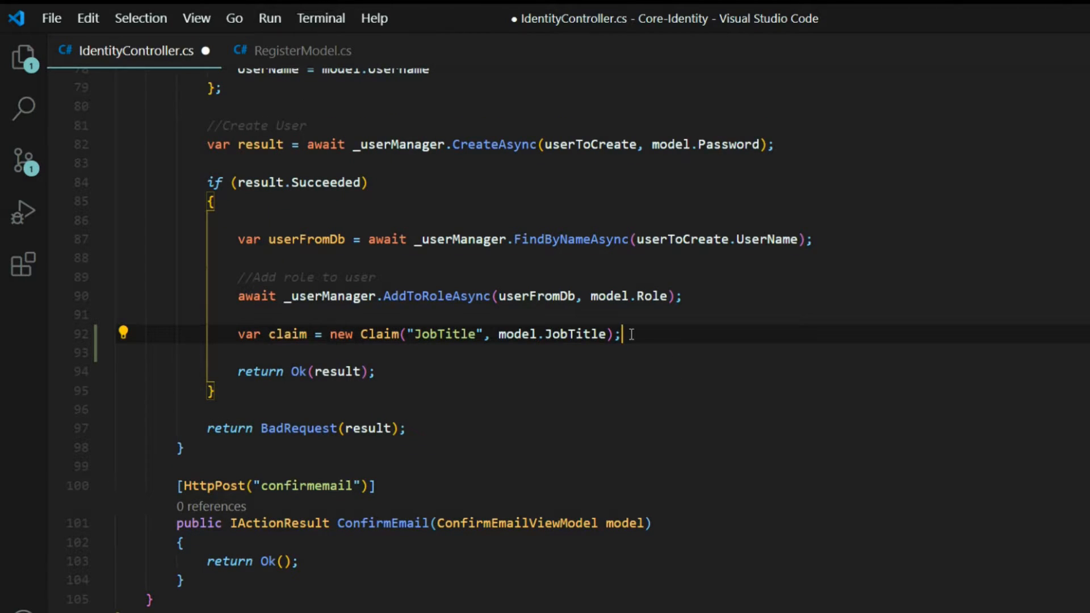
- Attach the claim to the new user with _userManager.AddClaimAsync(userFromDb, claim)
type("await _userManager.AddClaimAsync(userFromDb, claim);")
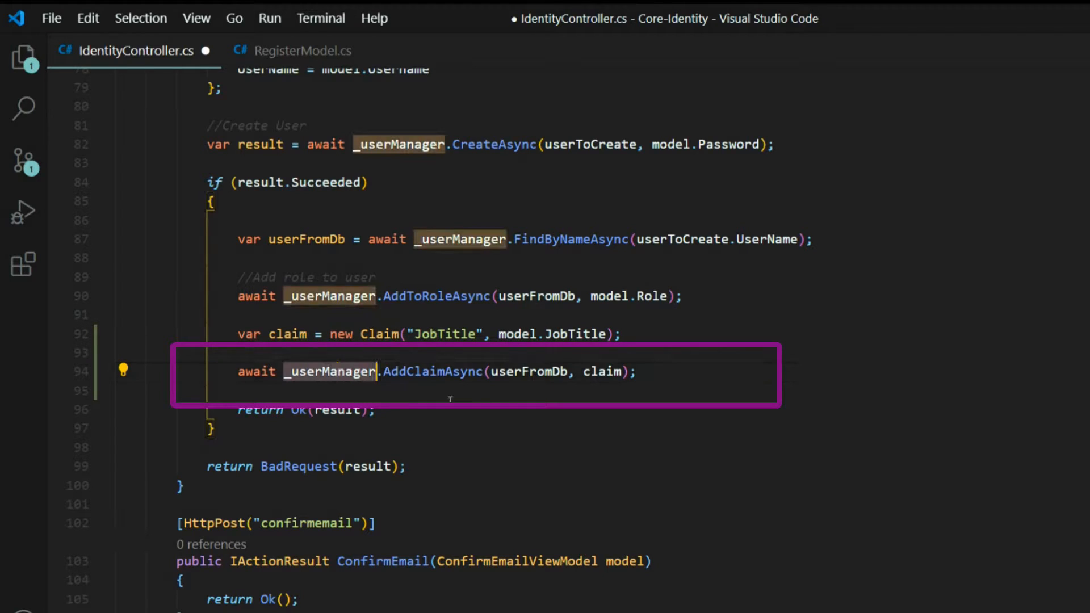
double_click(432, 371)
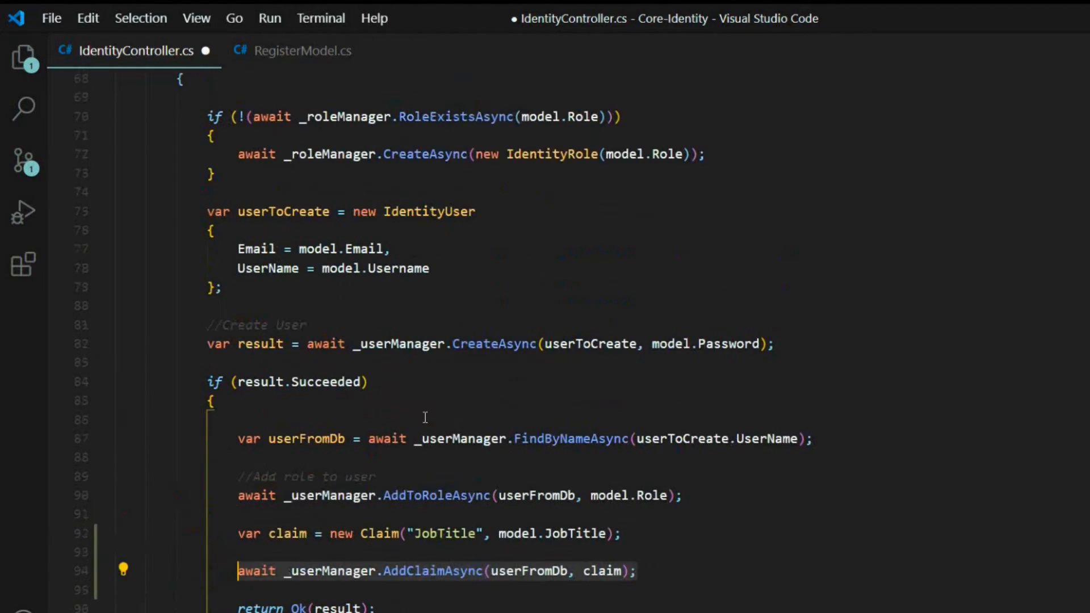
scroll("down", 3)
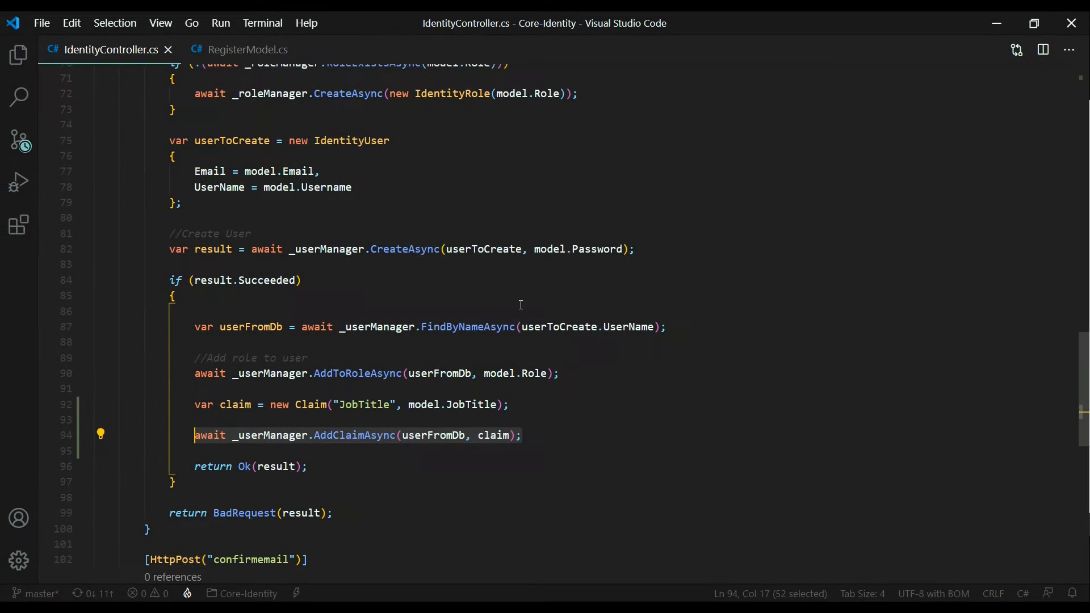
- Switch to the '1: dotnet' terminal and rerun the API with dotnet run
left_click(135, 250)
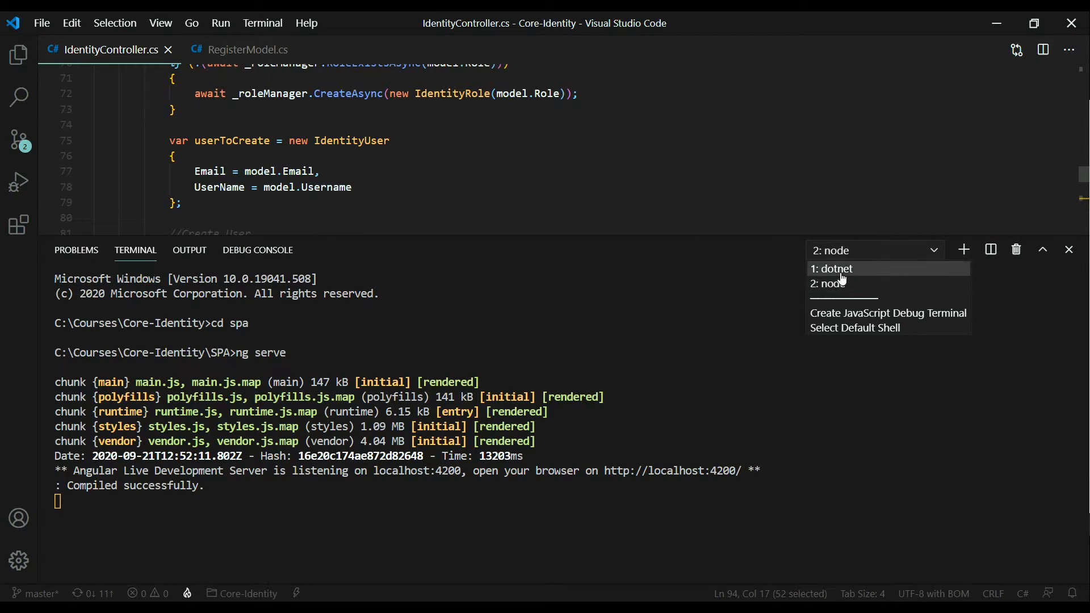
left_click(833, 269)
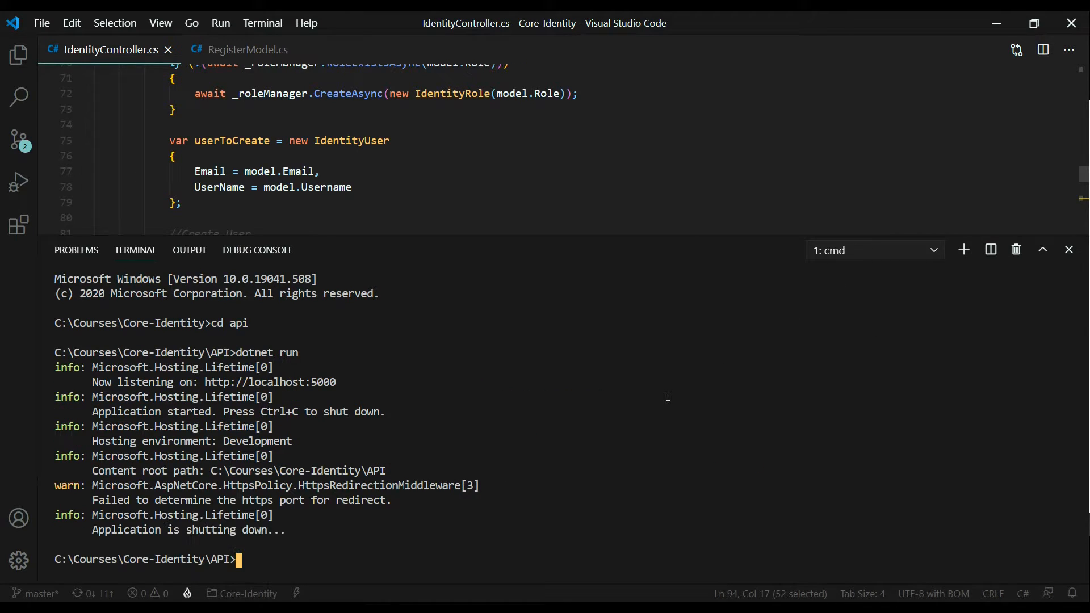
type("dotnet run")
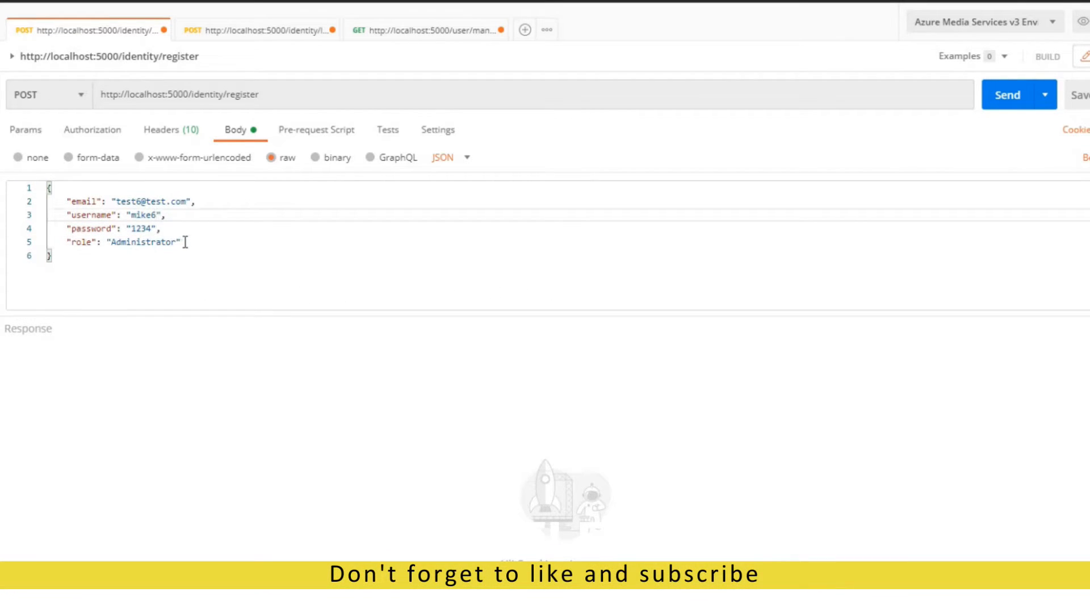
- Add "jobtitle": "developer" to the register request's JSON body and send it
key("Enter")
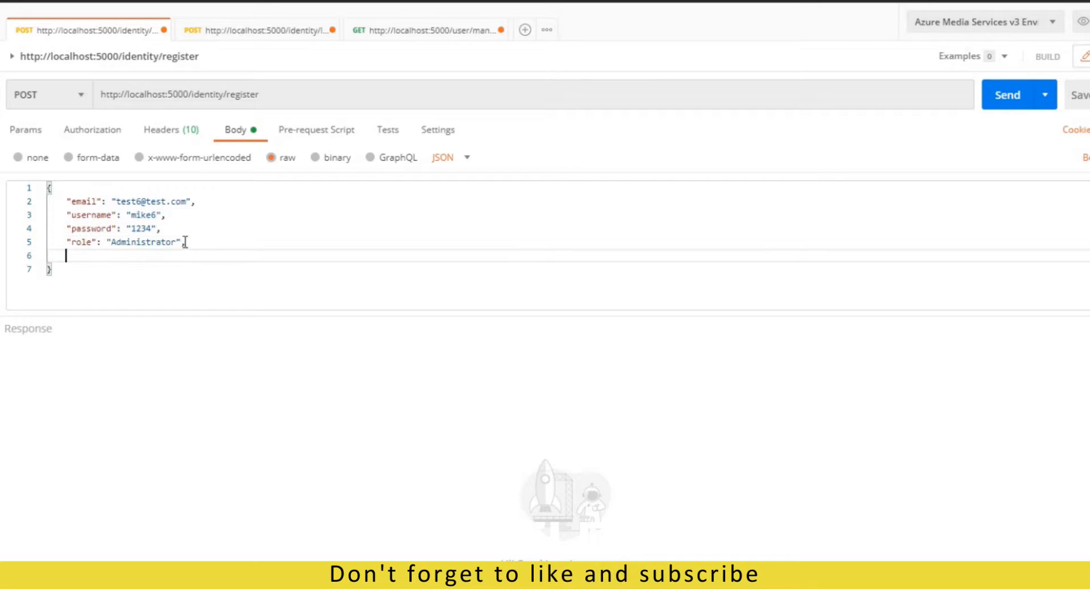
type("\"jobtitle\": \"developer\"")
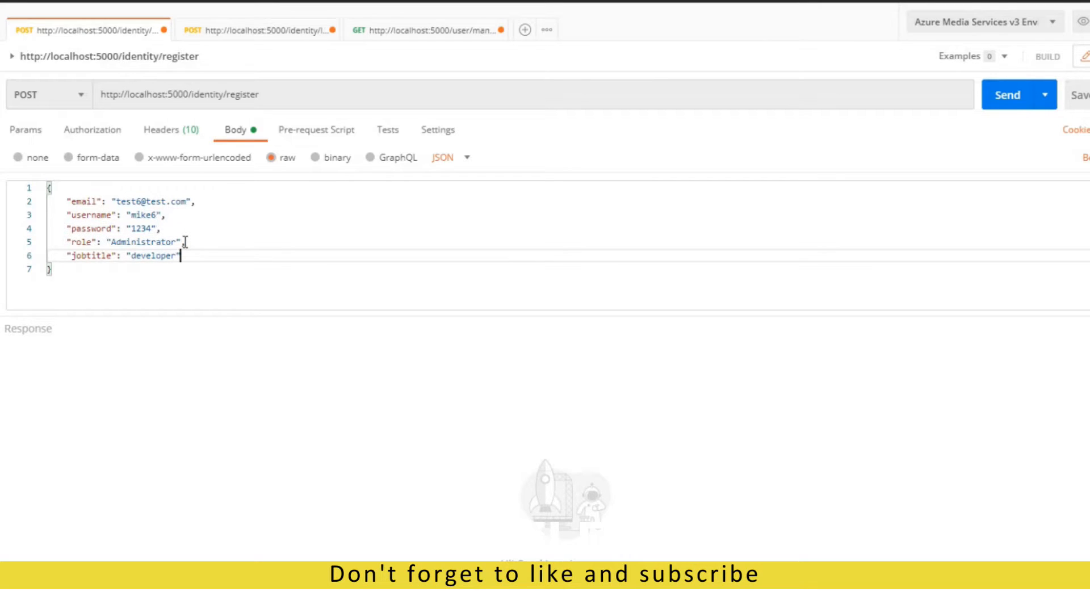
double_click(152, 255)
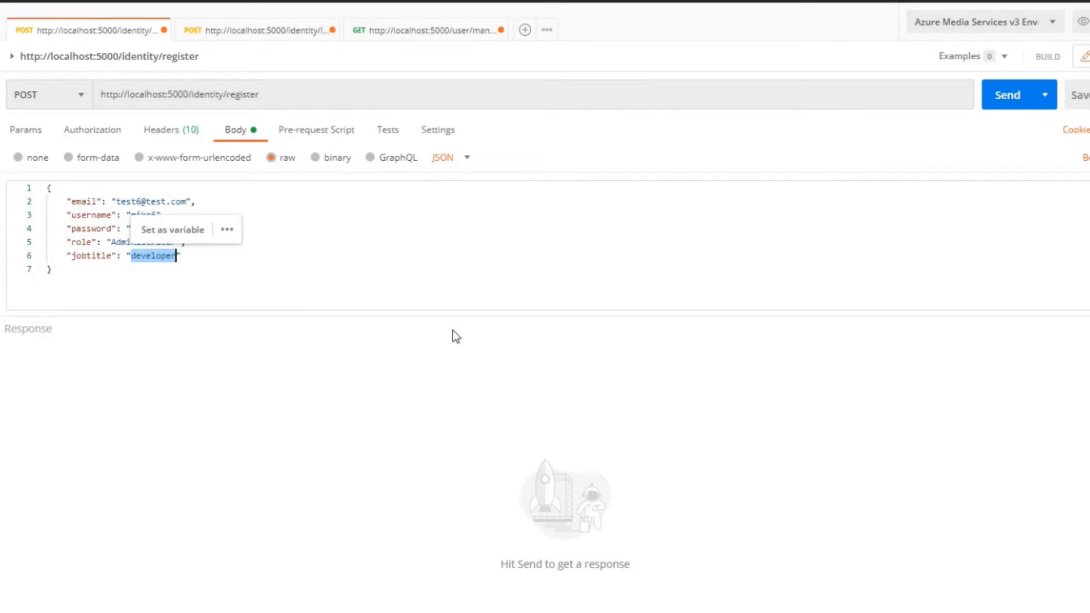
left_click(1006, 95)
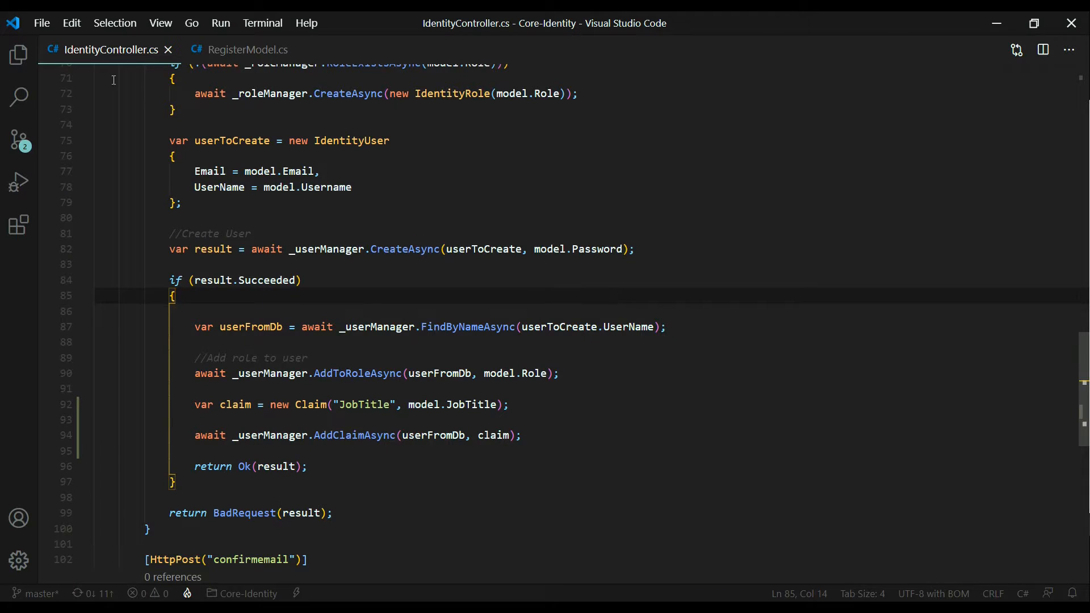
- Open the app database in SQLite Explorer, check AspNetUserClaims for JobTitle developer, then close it
left_click(18, 55)
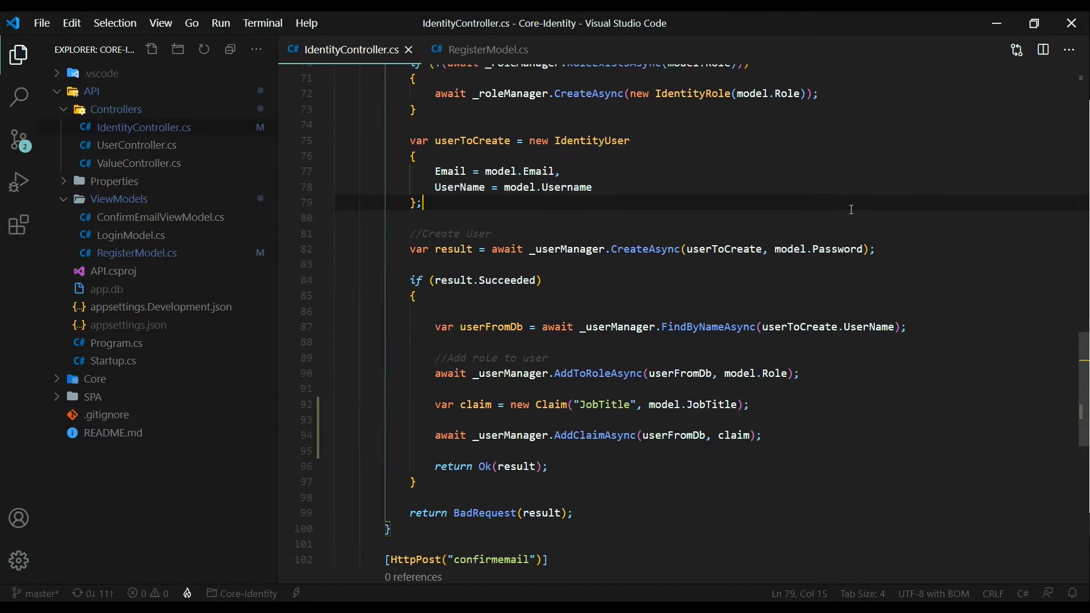
key("ctrl+shift+p")
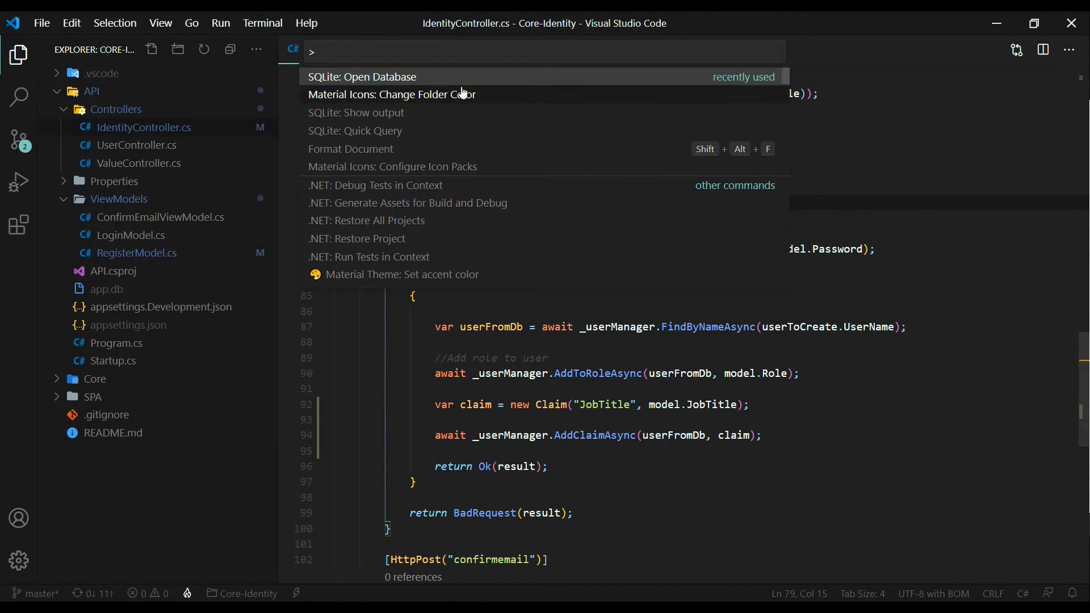
left_click(361, 77)
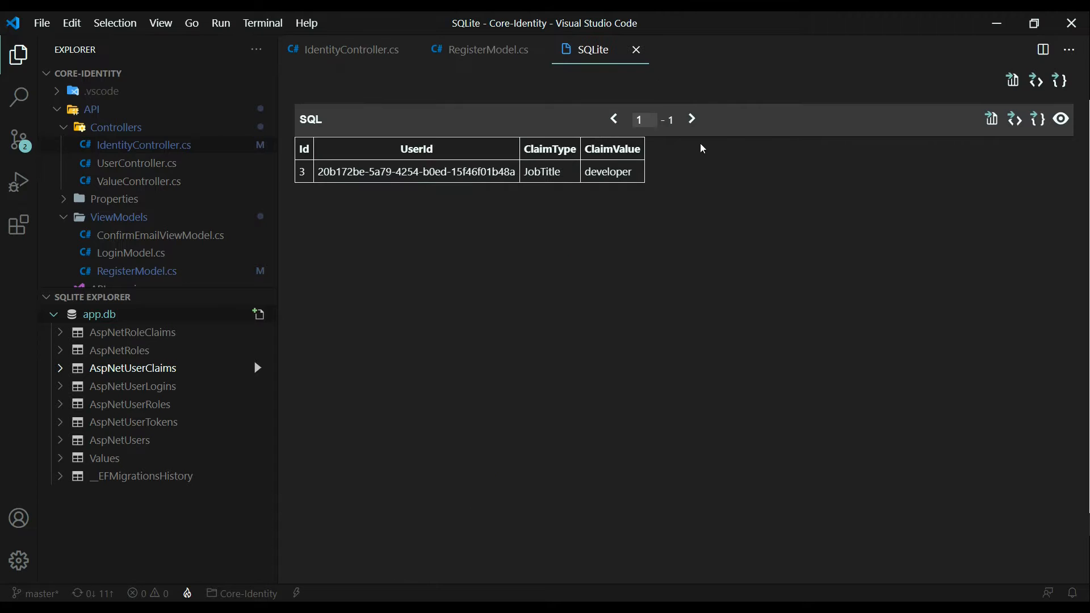
mouse_move(583, 208)
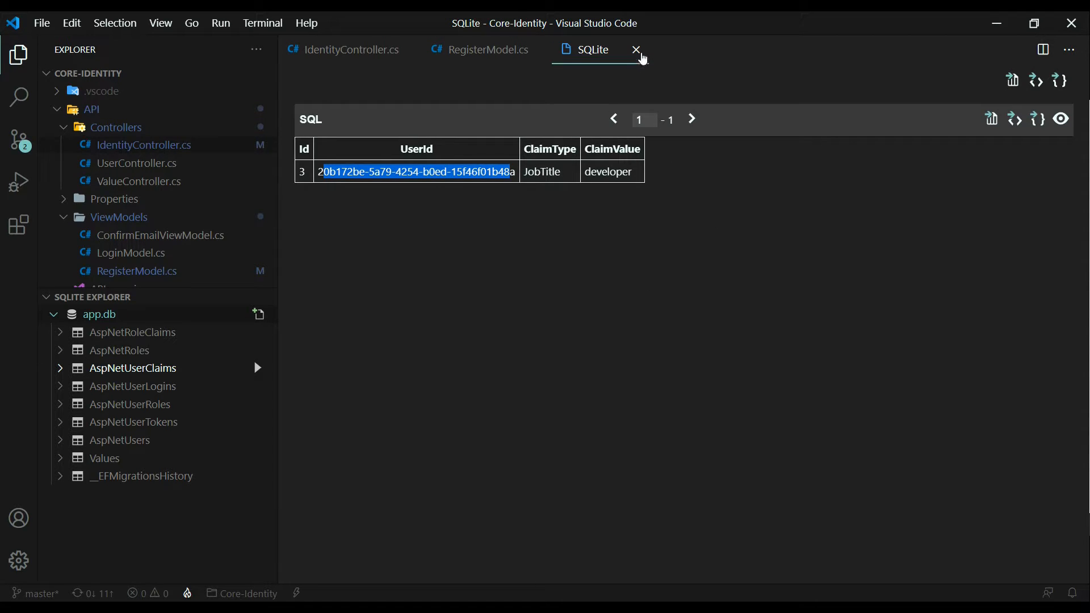
left_click(634, 50)
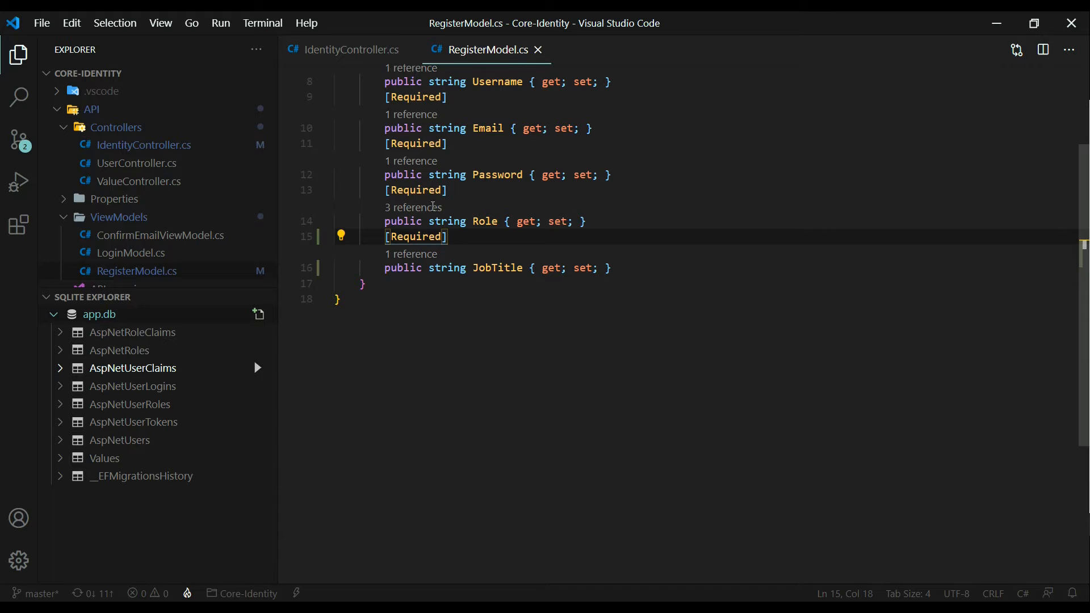
- In Login, get claims via GetClaimsAsync(userFromDb) and pass them to GenerateToken after roles
left_click(19, 54)
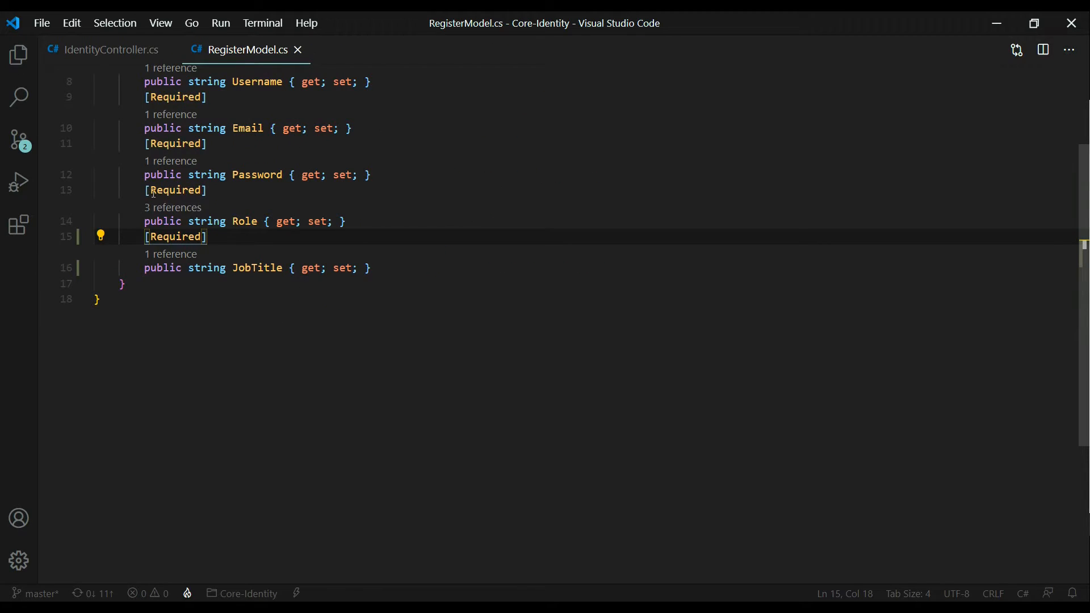
left_click(108, 50)
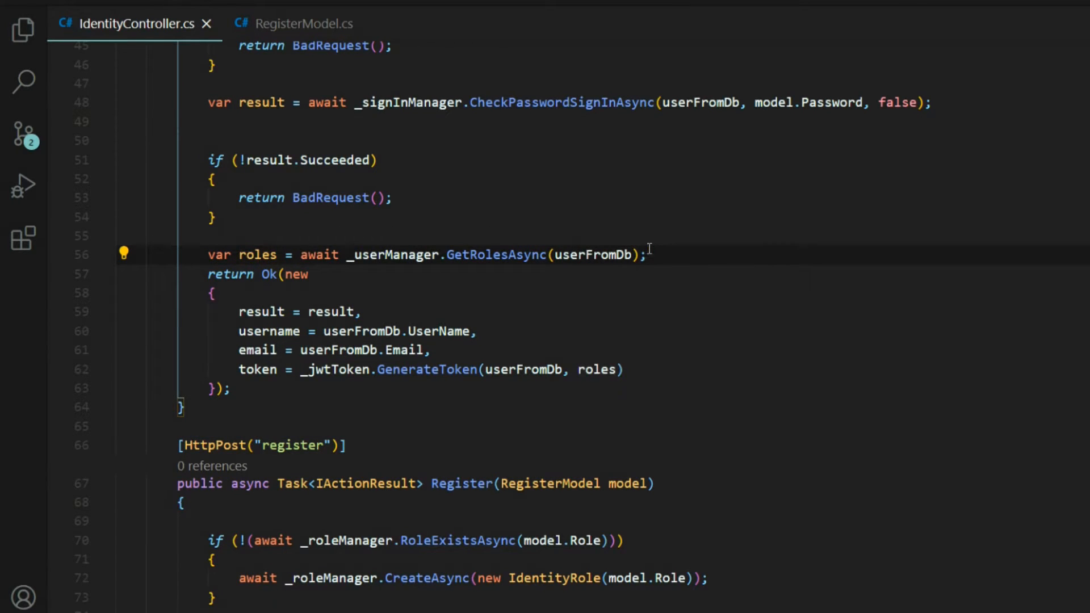
type("IList<Claim> claims = await _userManager.GetClaimsAsync(userFromDb);")
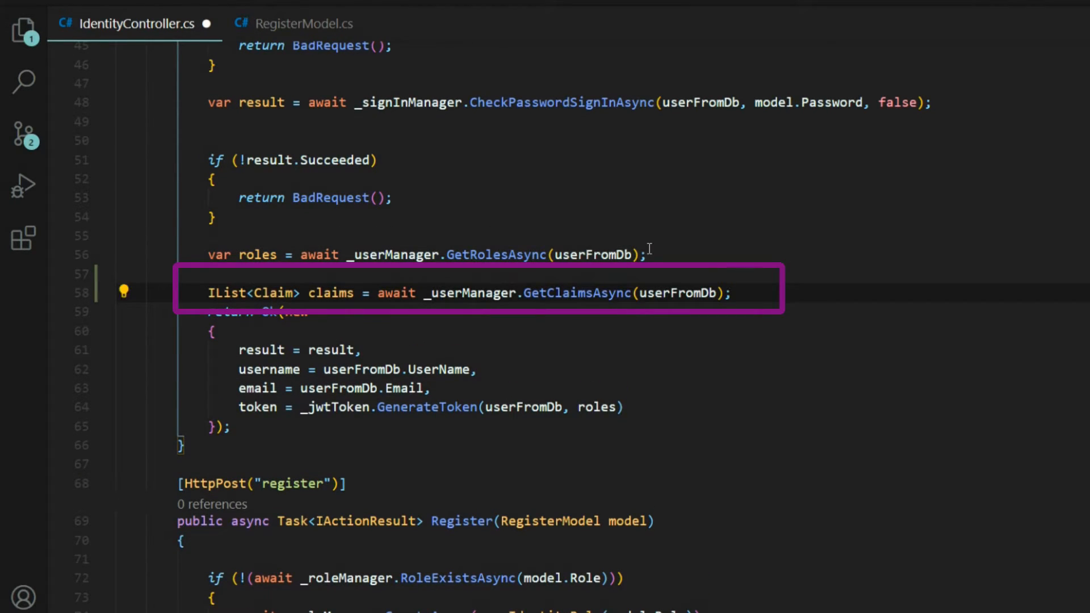
double_click(331, 293)
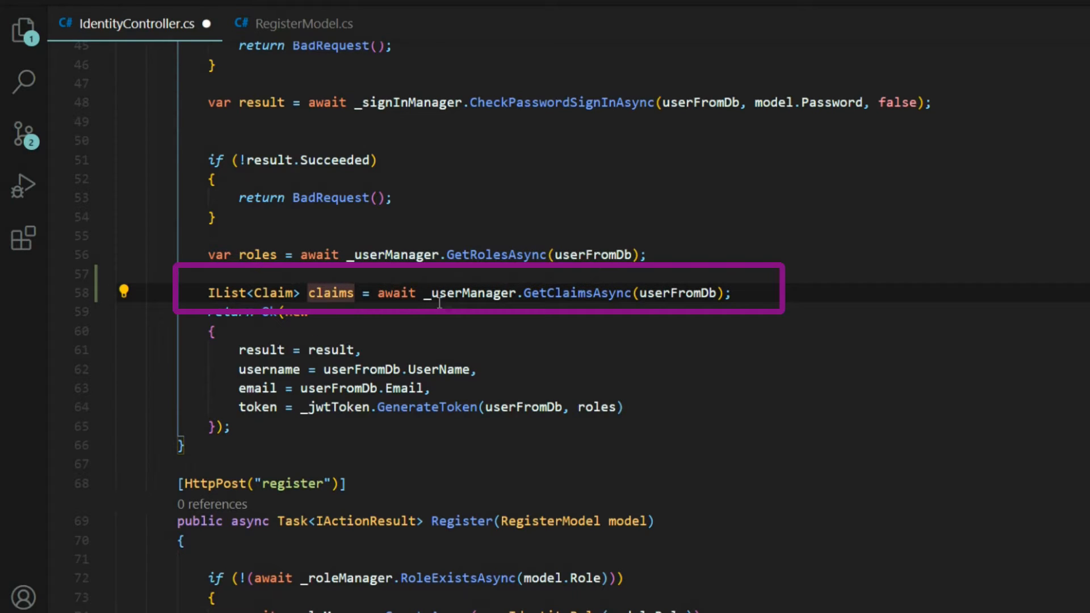
left_click(469, 293)
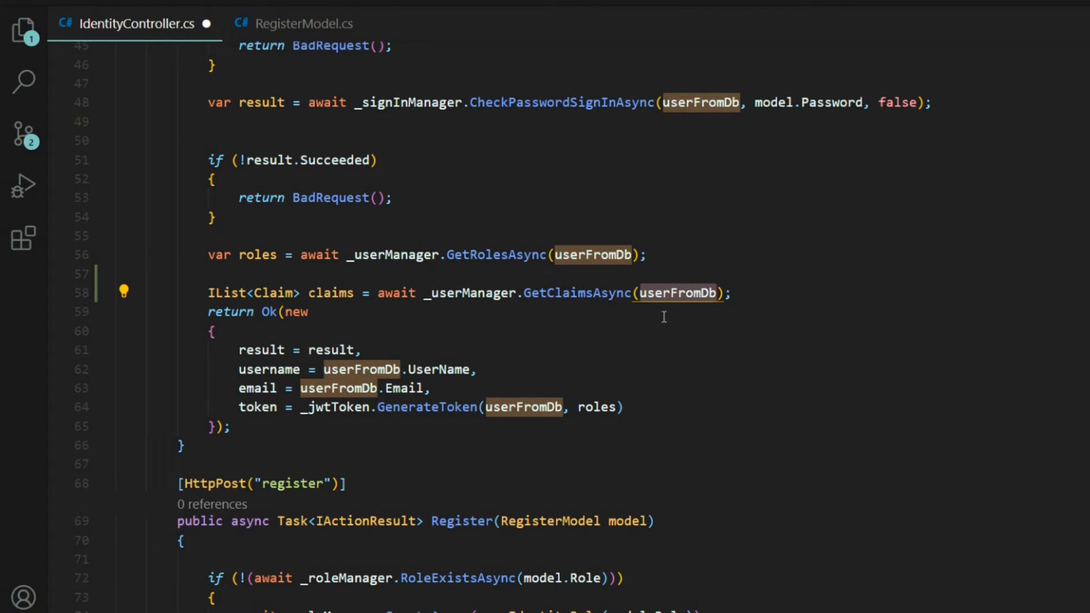
mouse_move(330, 293)
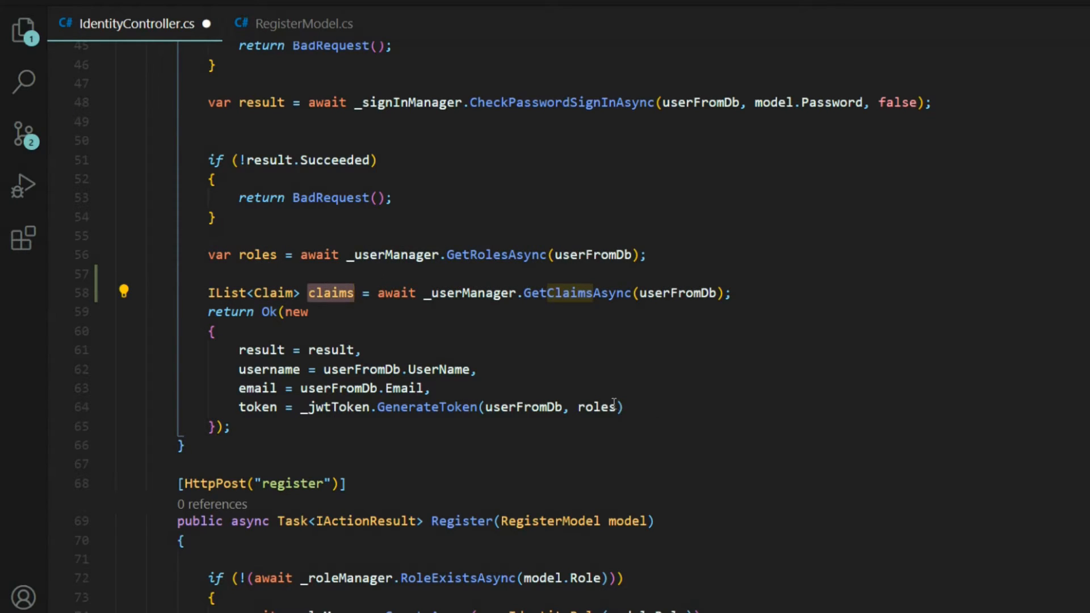
mouse_move(595, 407)
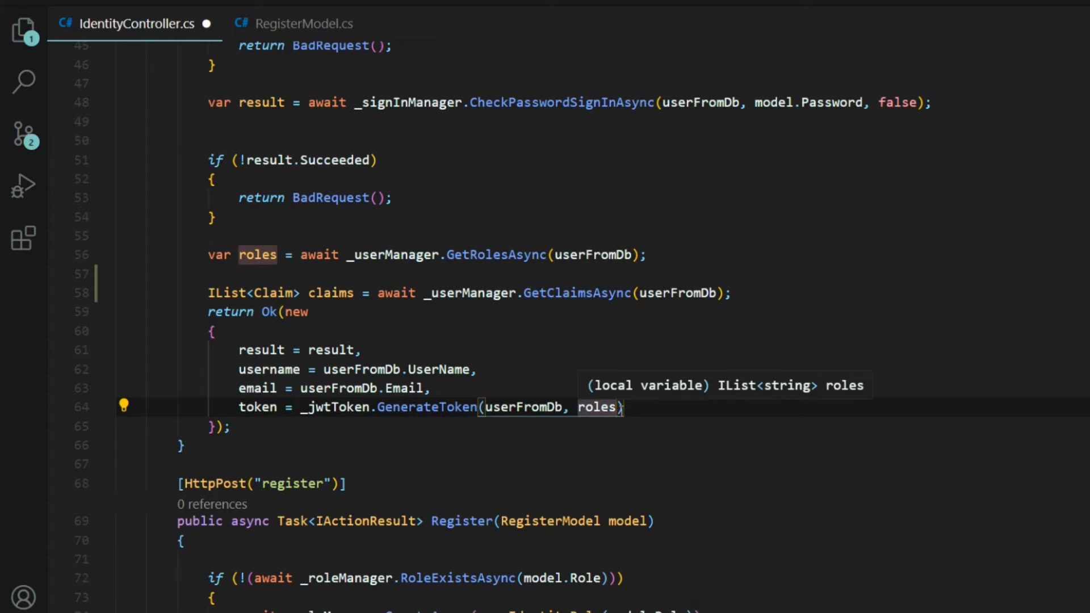
type(", claims")
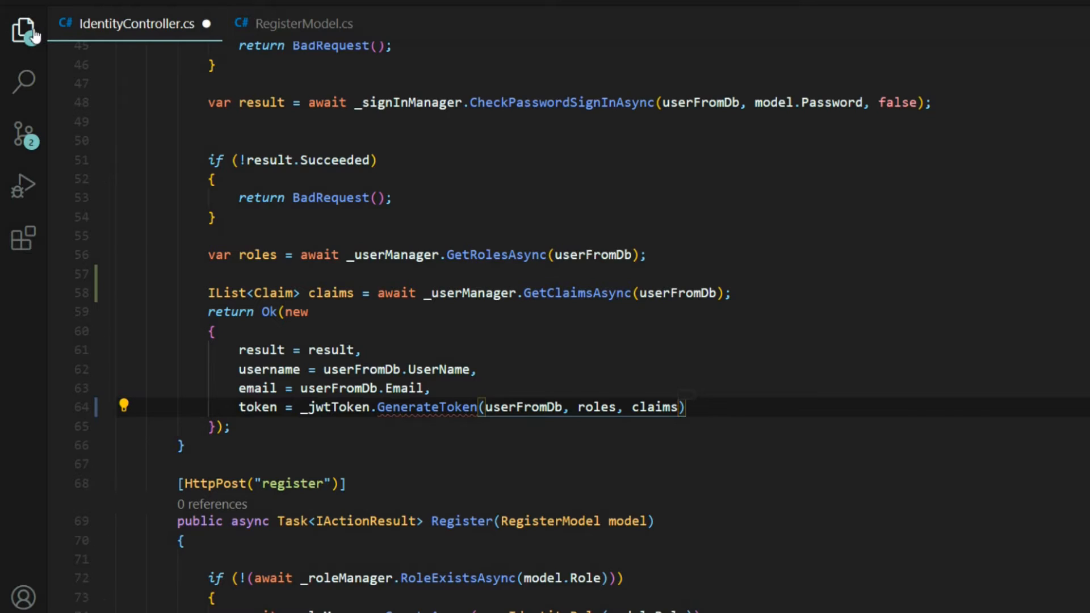
- Append an IList<Claim> claims parameter to GenerateToken in IJWTTokenGenerator.cs
left_click(24, 31)
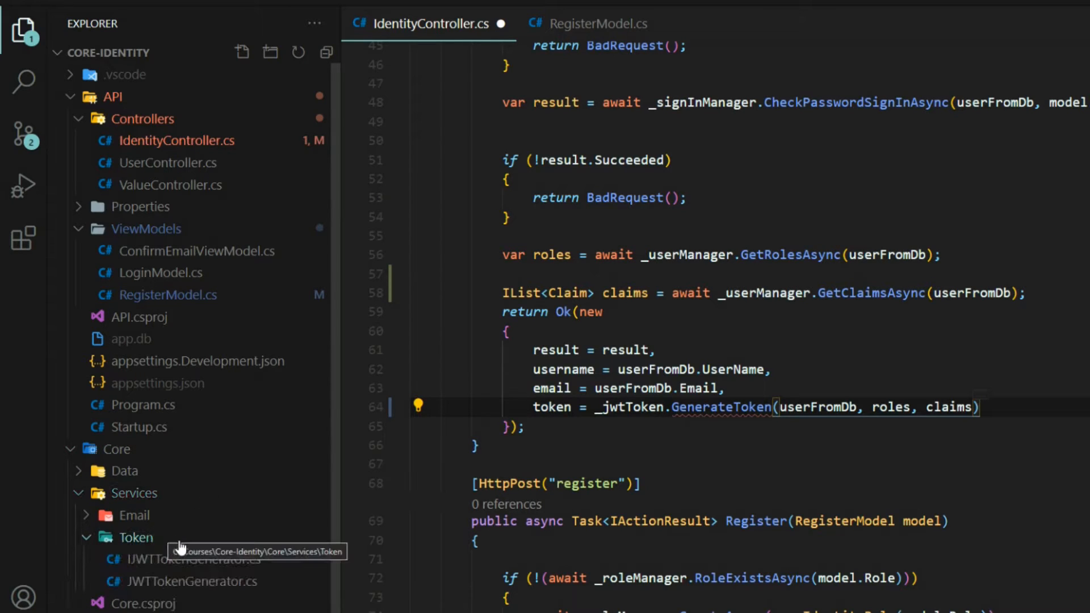
left_click(191, 581)
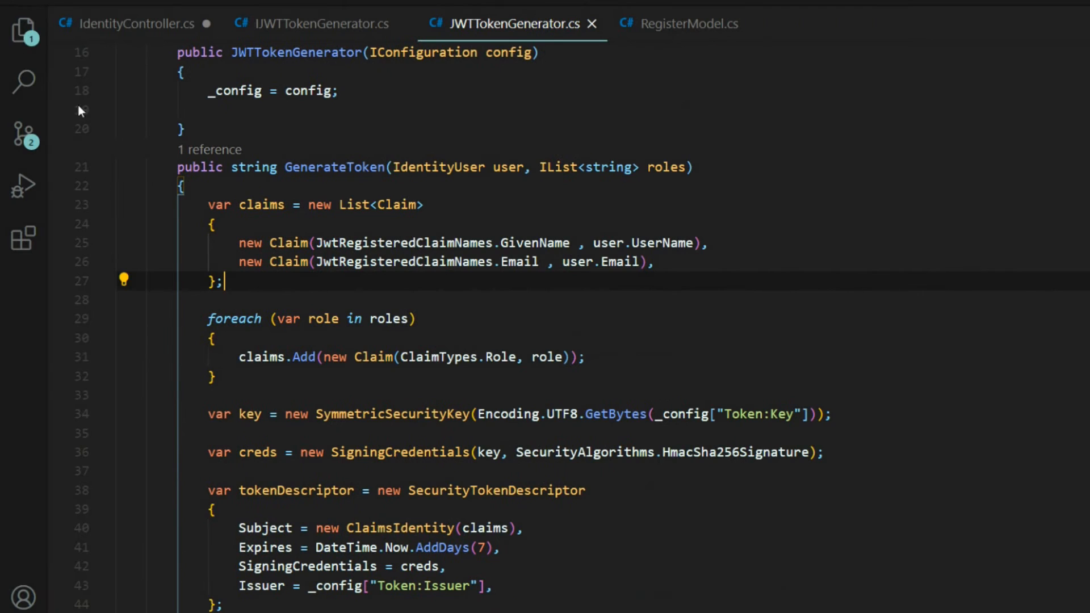
mouse_move(366, 55)
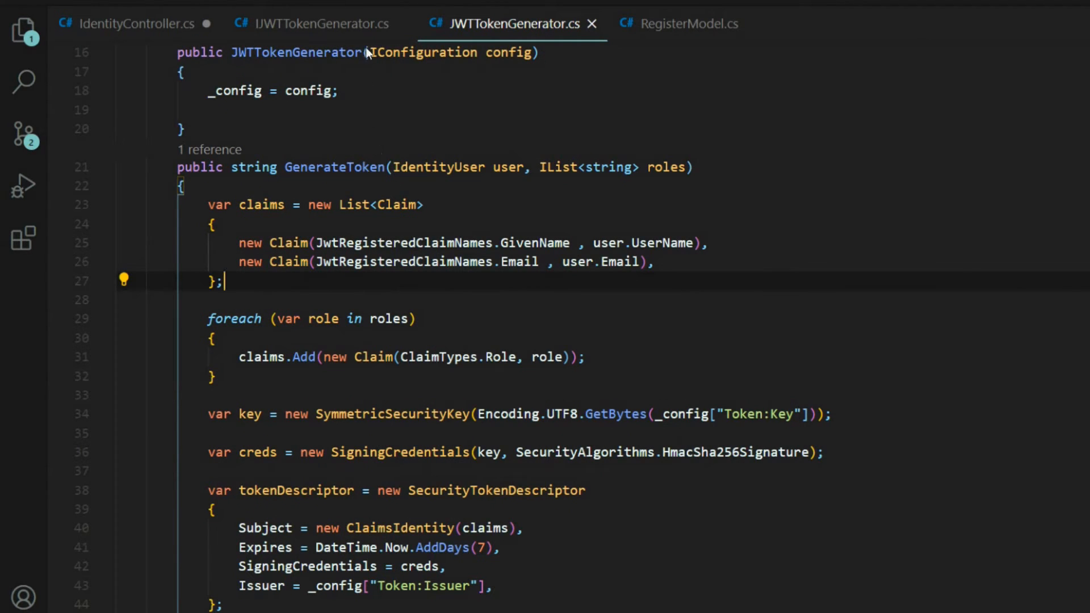
left_click(319, 24)
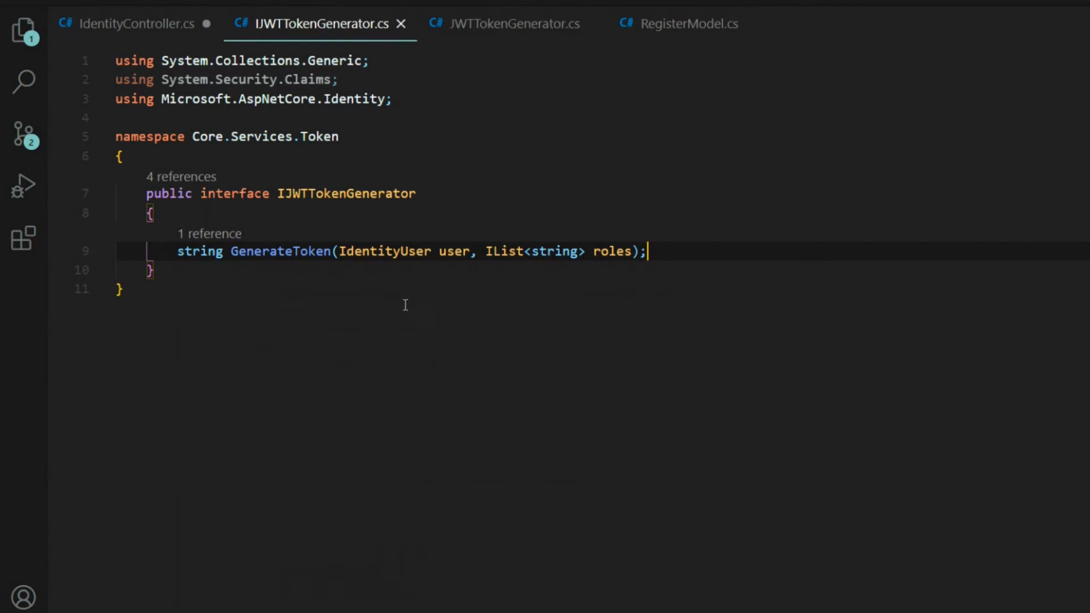
mouse_move(612, 251)
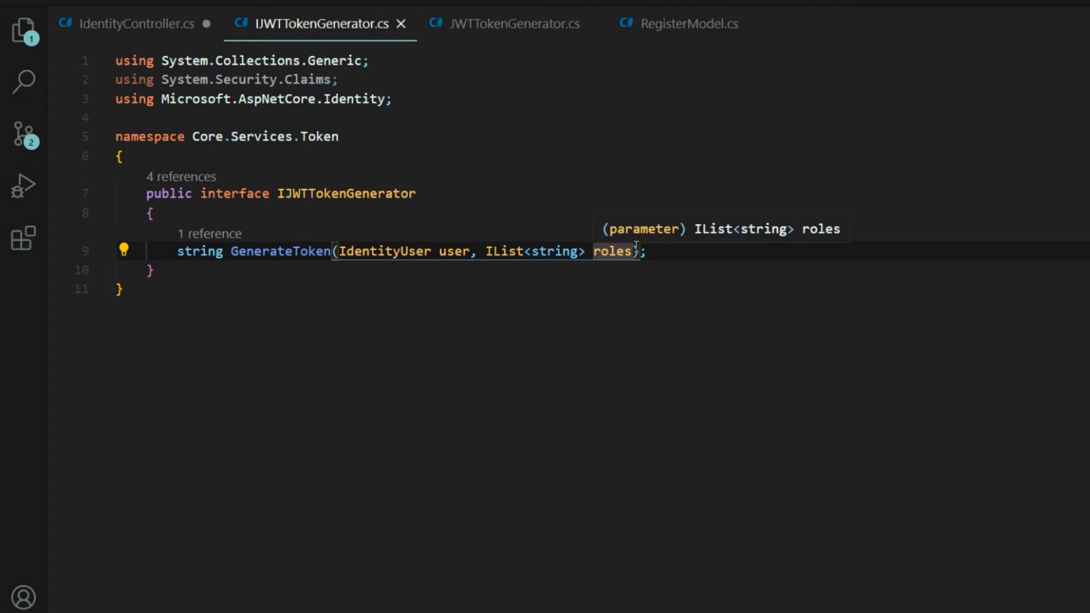
type(", IList<Claim> claims")
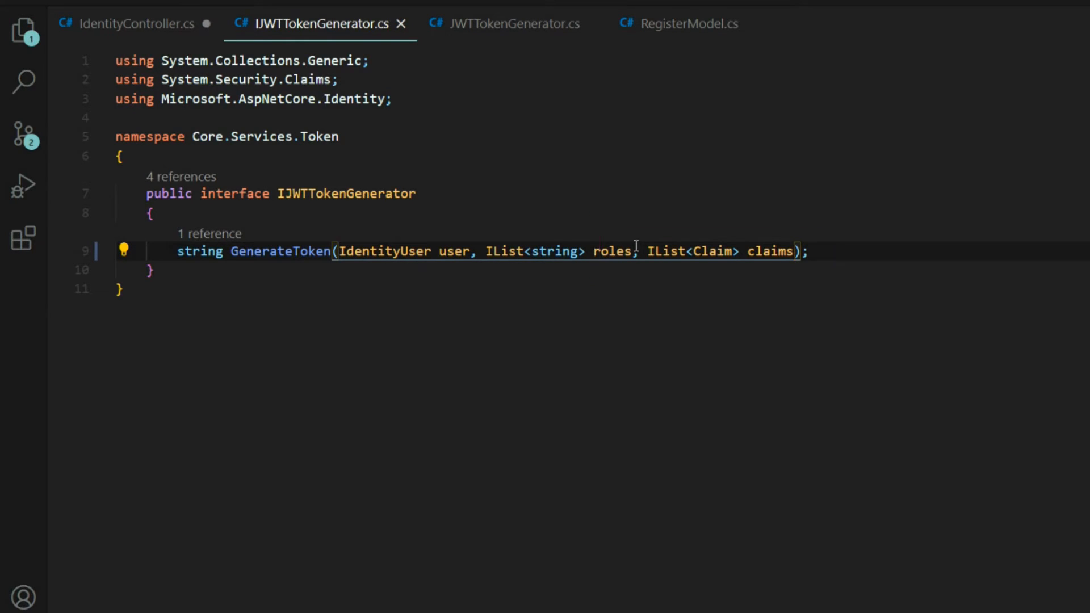
- Give JWTTokenGenerator's GenerateToken an IList<Claim> claims parameter and comment out the local claims list
left_click(512, 23)
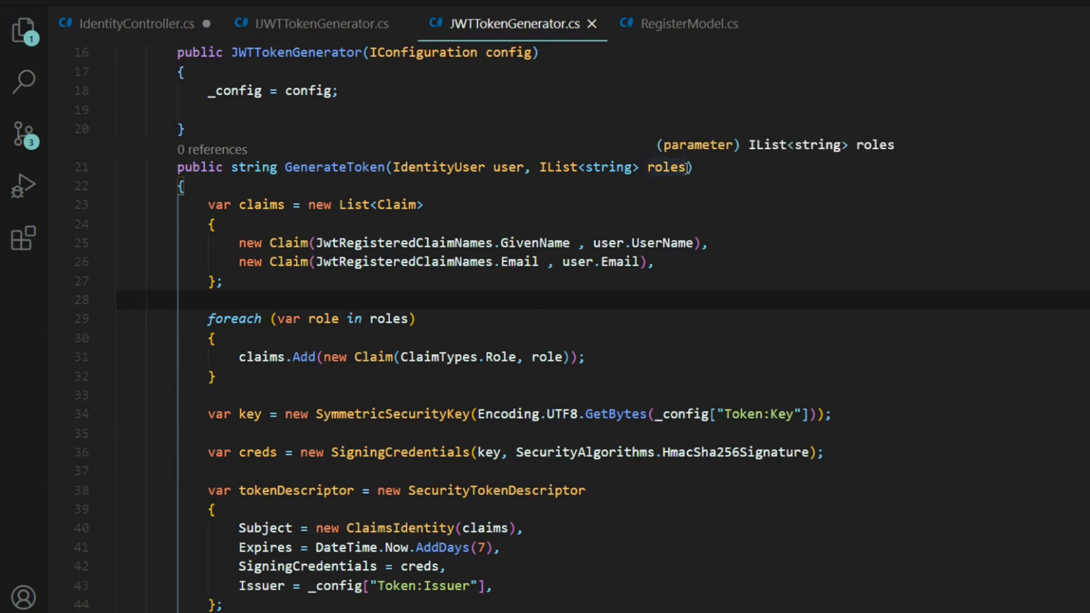
type(",")
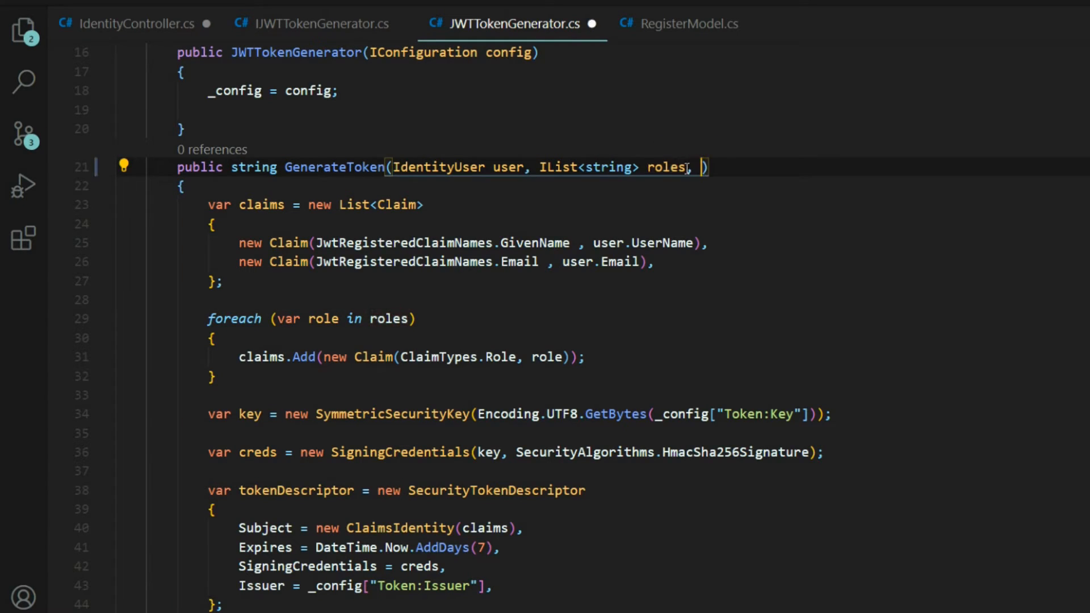
type("IList<Claim> claims")
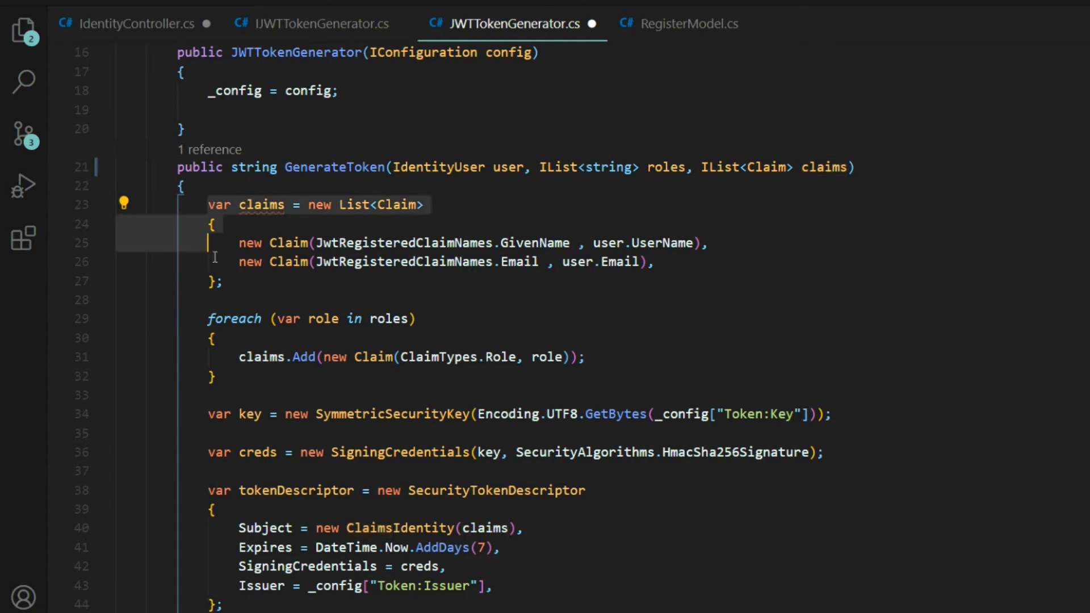
key("ctrl+/")
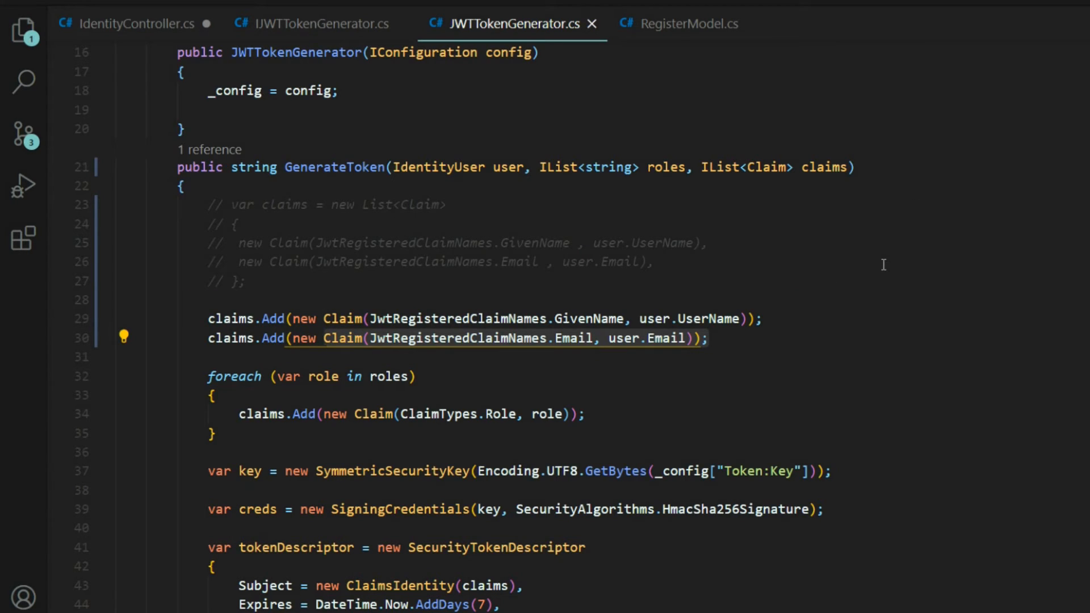
left_click(136, 24)
type("d")
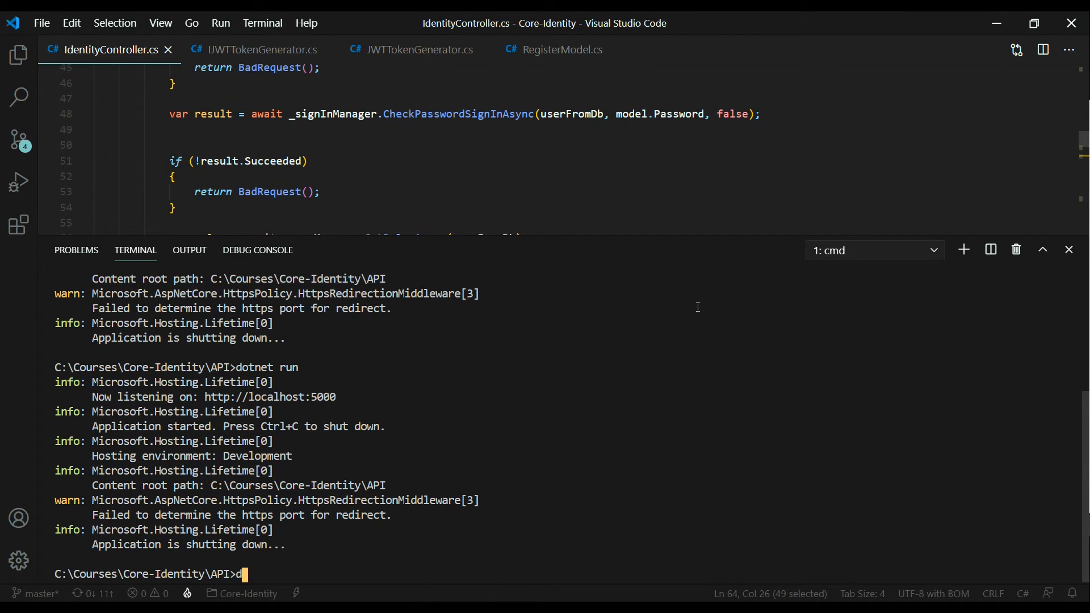
- Run dotnet run in the integrated terminal to restart the API
type("otnet ru")
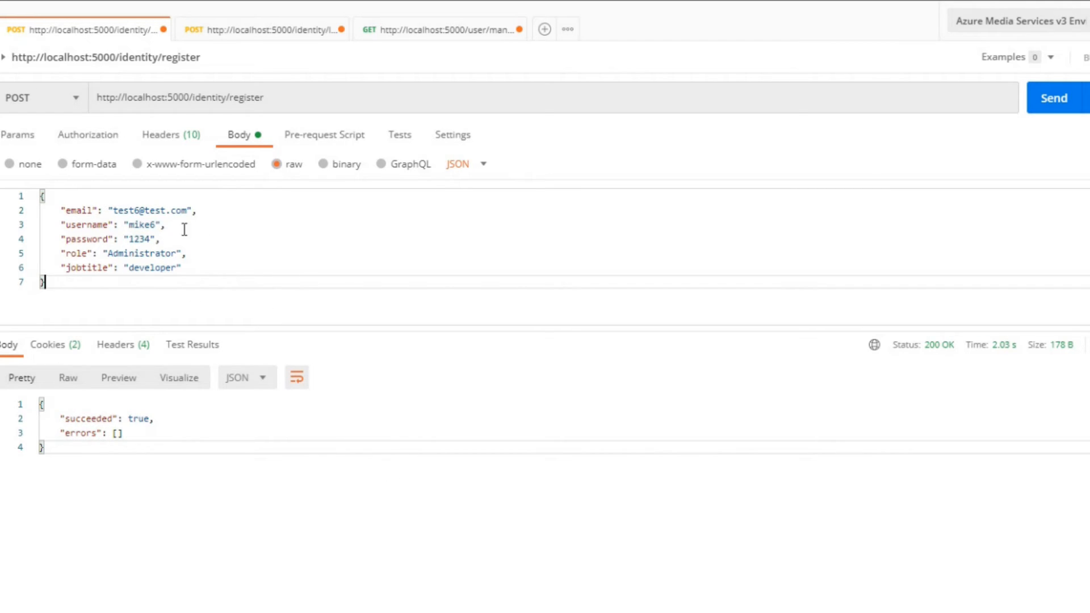
- Log in as mike6 in Postman, getting 200 OK, and select the returned token
double_click(142, 225)
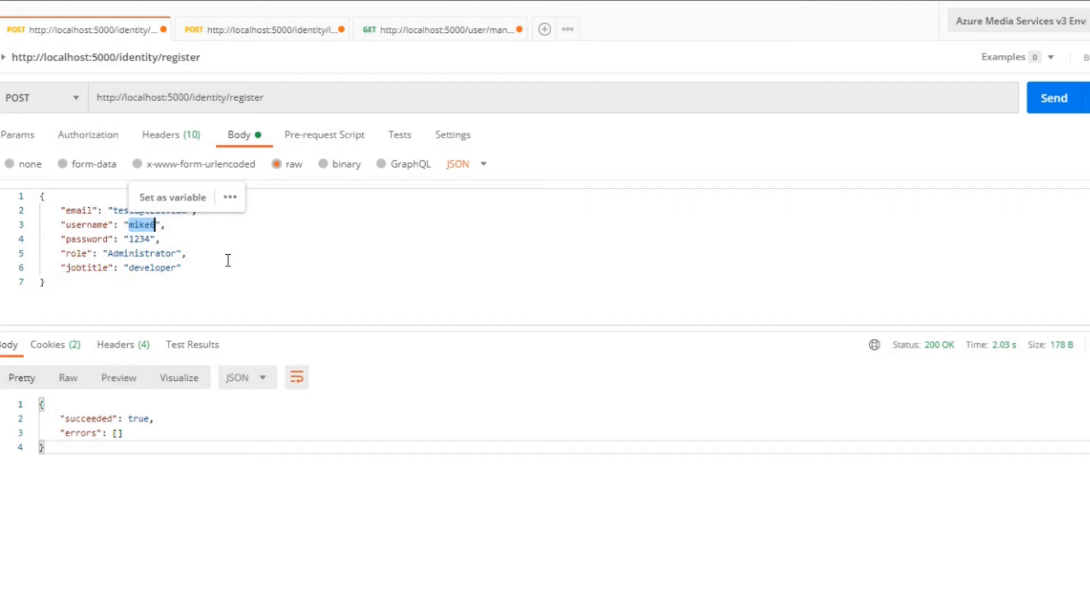
mouse_move(262, 276)
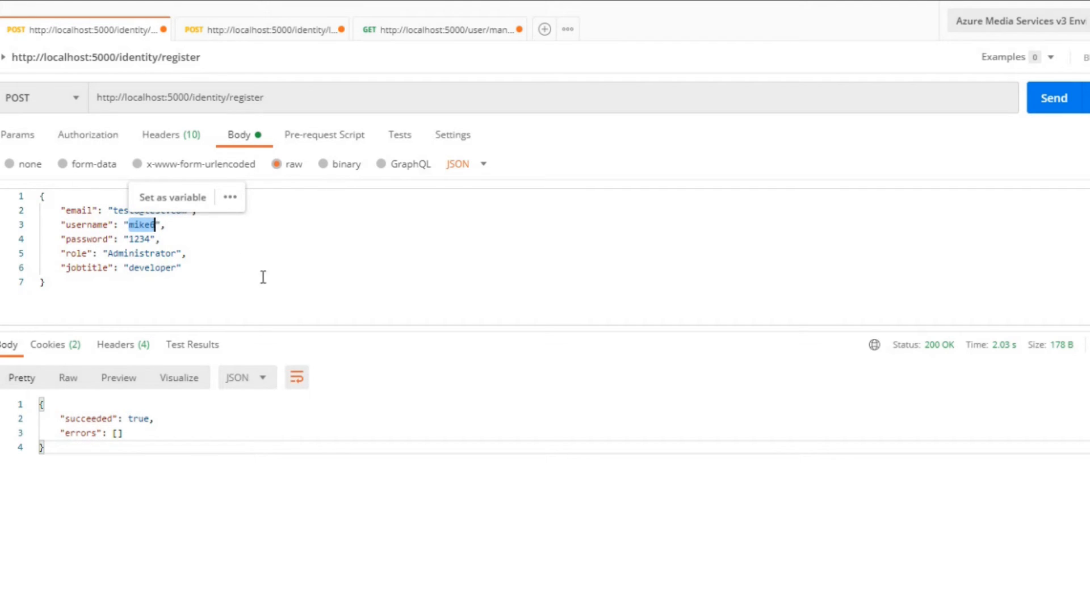
left_click(264, 29)
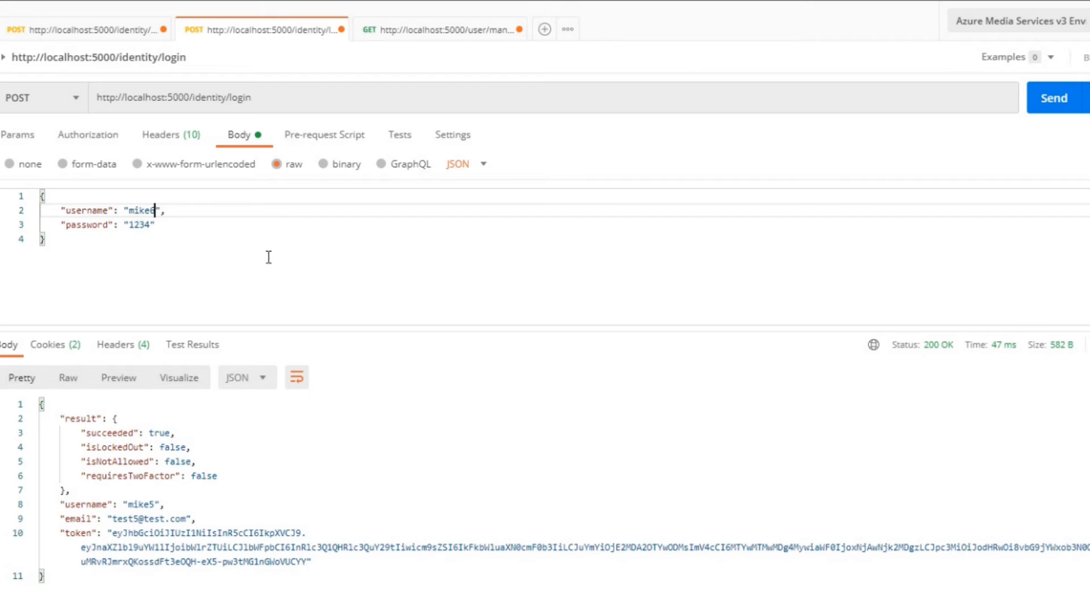
left_click(1053, 97)
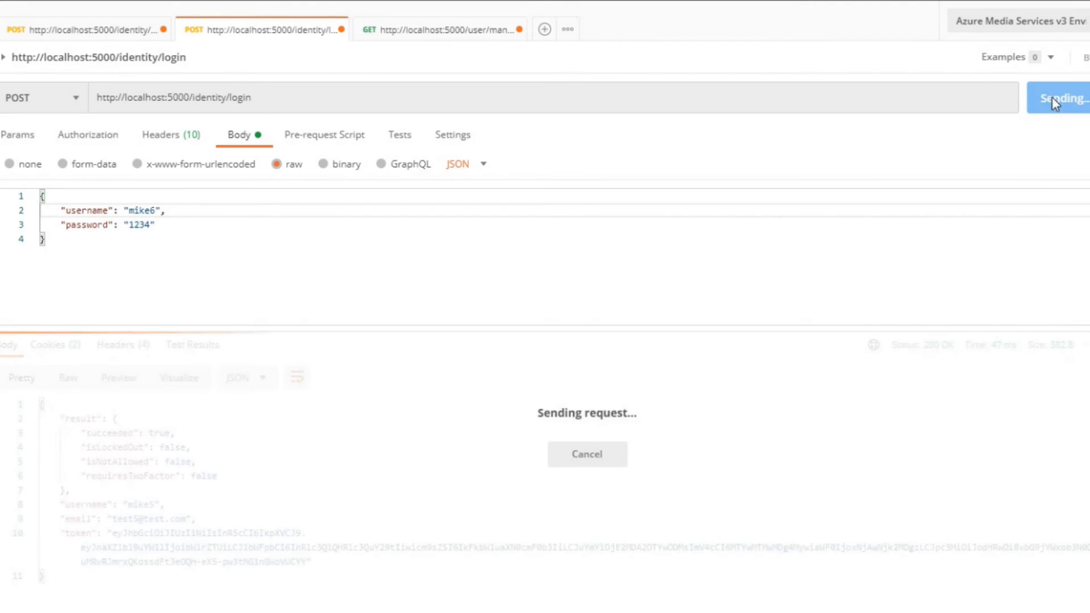
left_click(1055, 97)
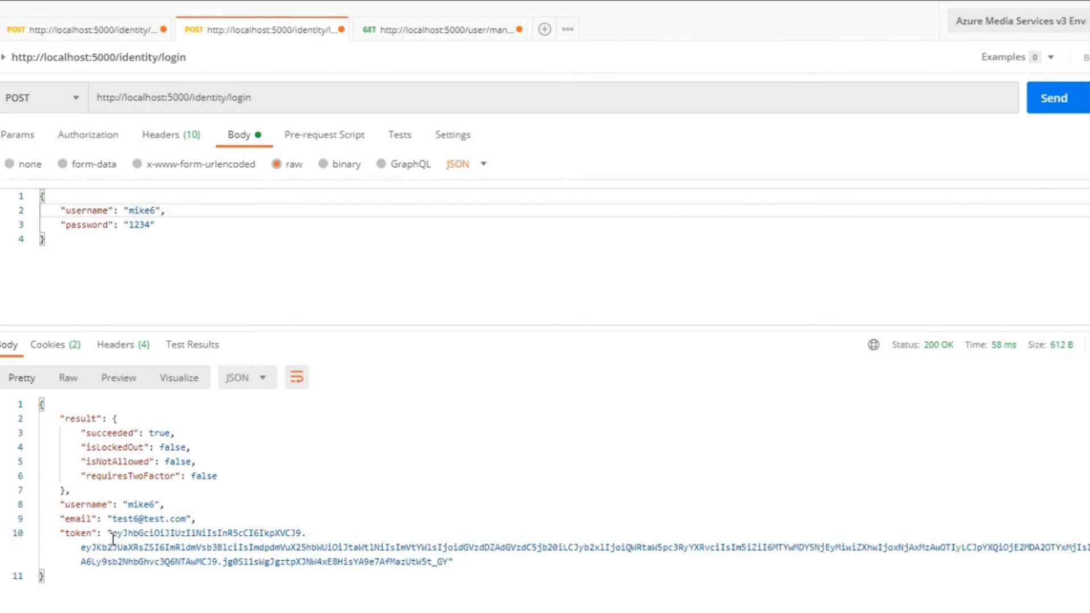
left_click_drag(121, 532, 450, 563)
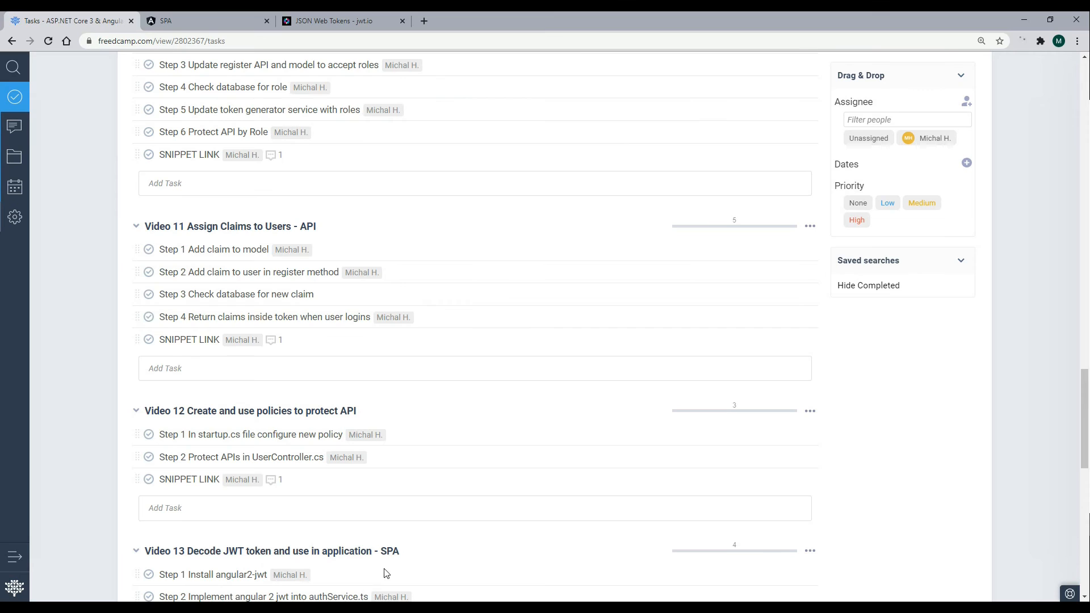
- Check the decoded payload's JobTitle developer claim on jwt.io, then review the Video 11 task
left_click(341, 21)
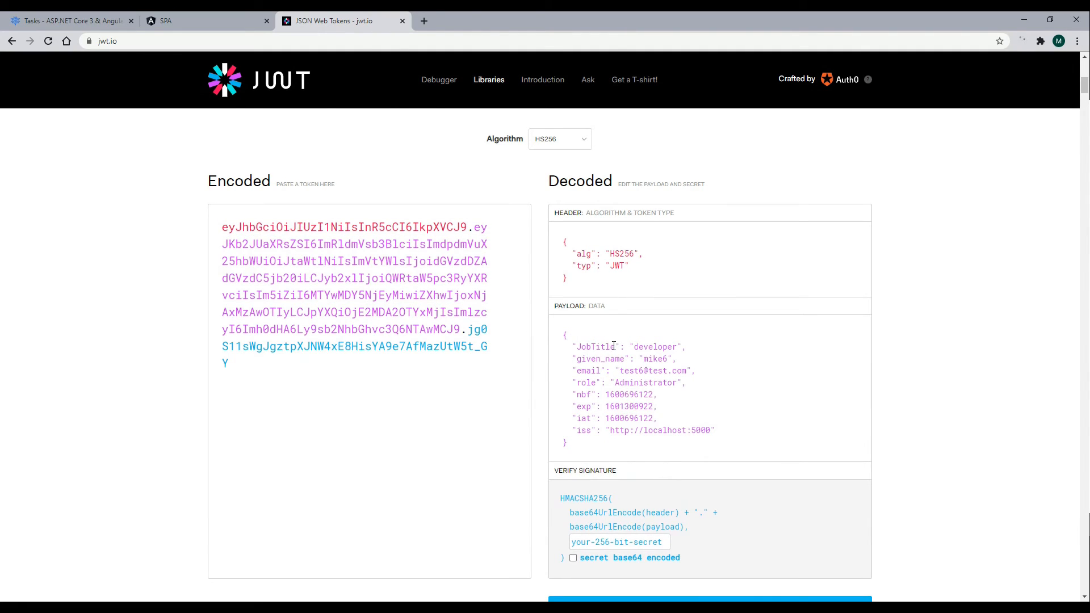
double_click(596, 347)
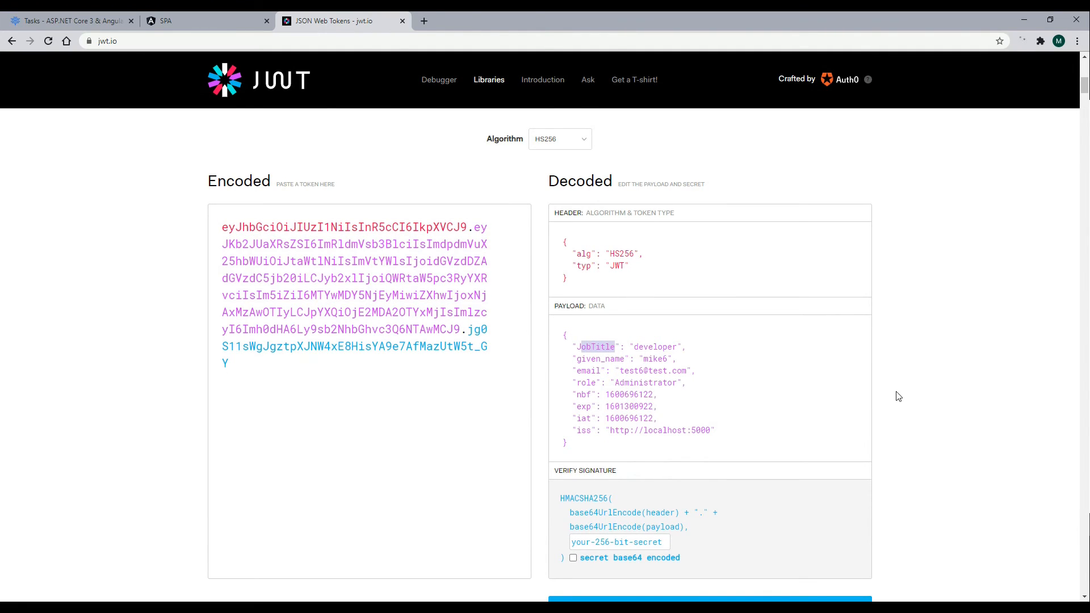
mouse_move(993, 363)
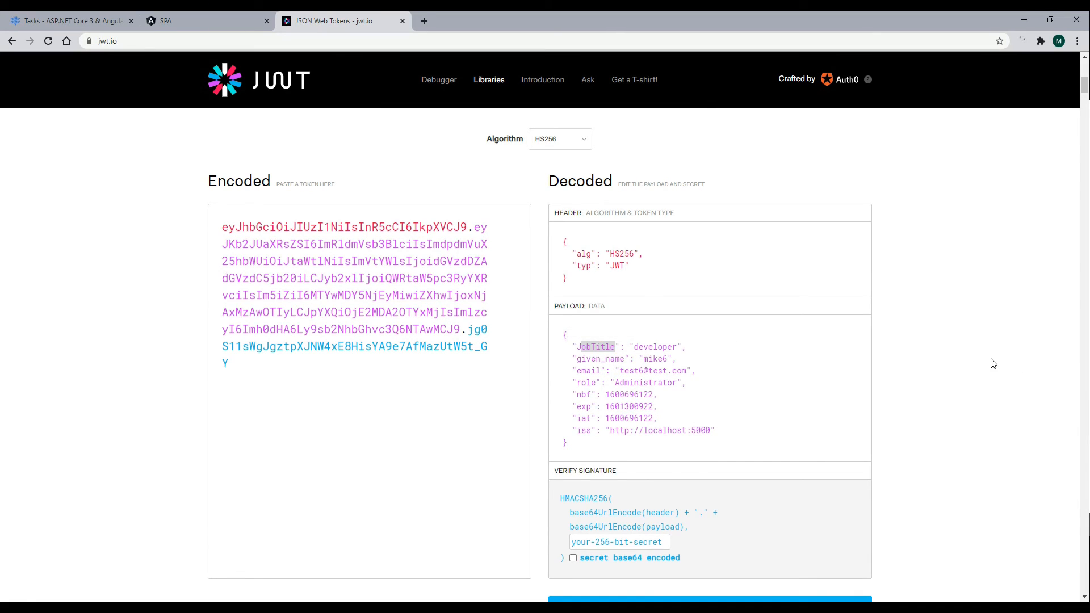
left_click(70, 21)
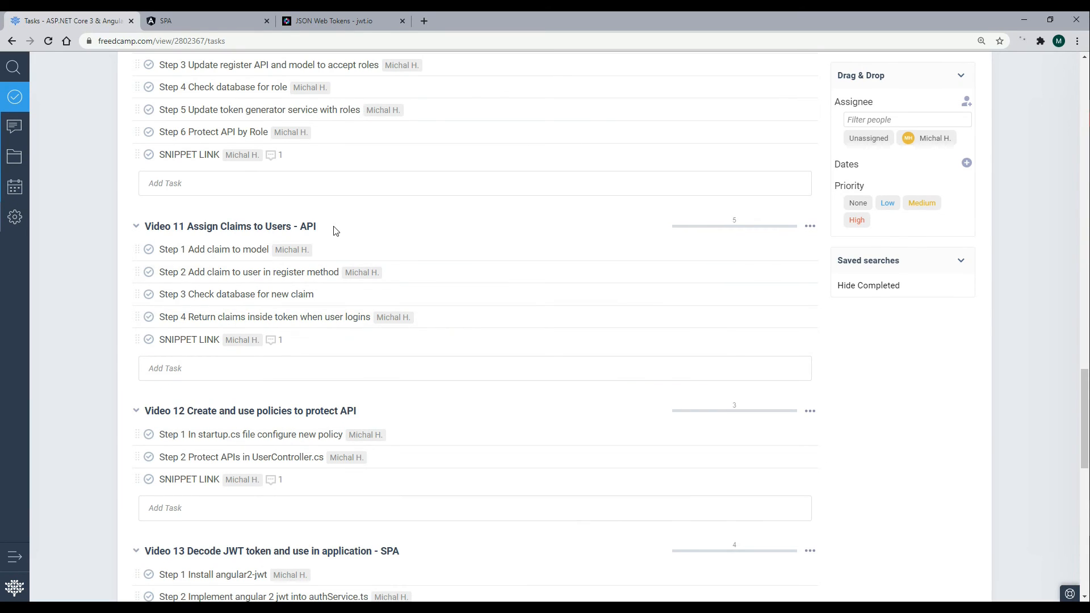
double_click(230, 226)
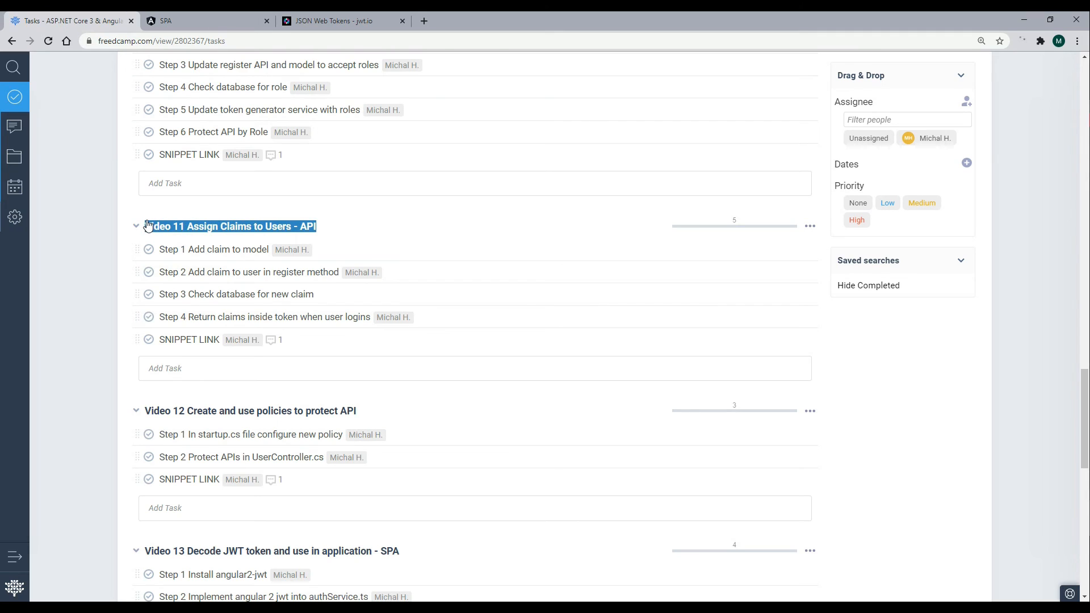
scroll("down", 3)
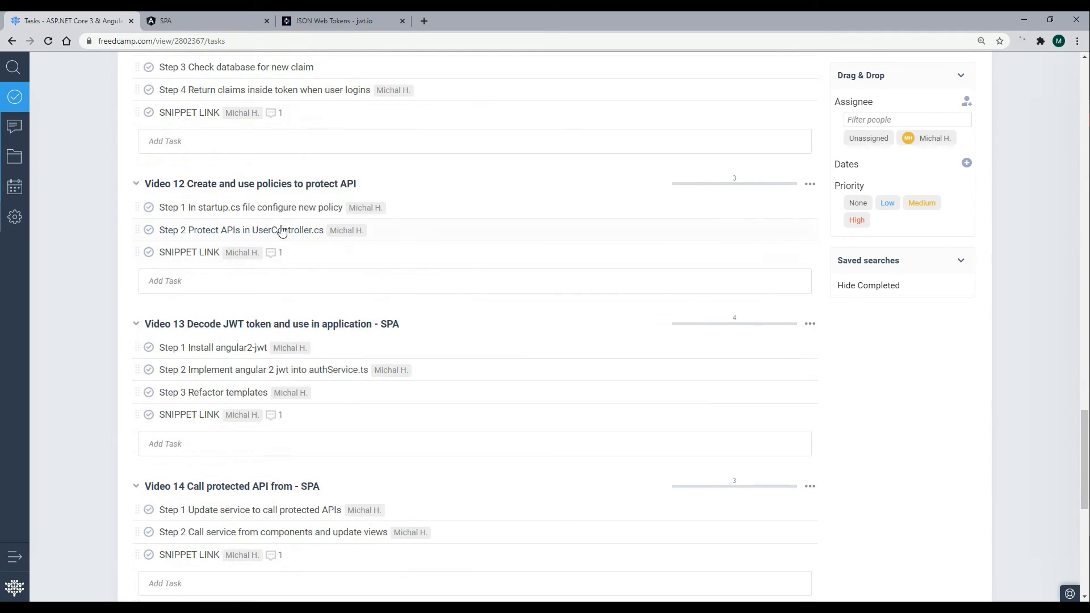